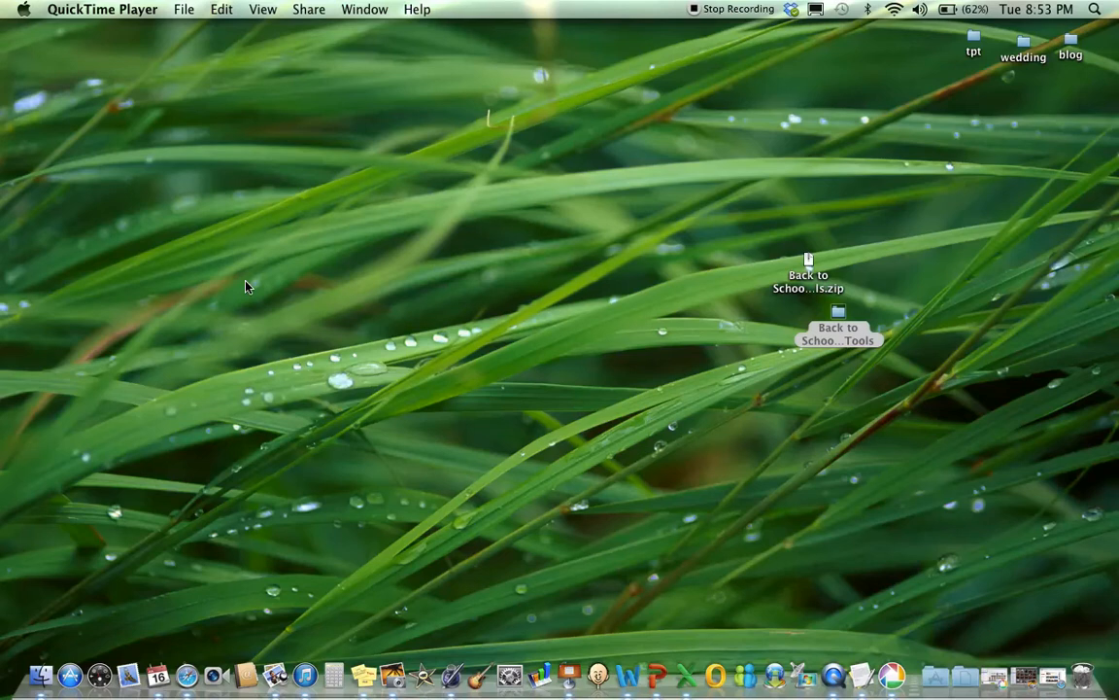
{"action": "mouse_move", "coordinate": [882, 362]}
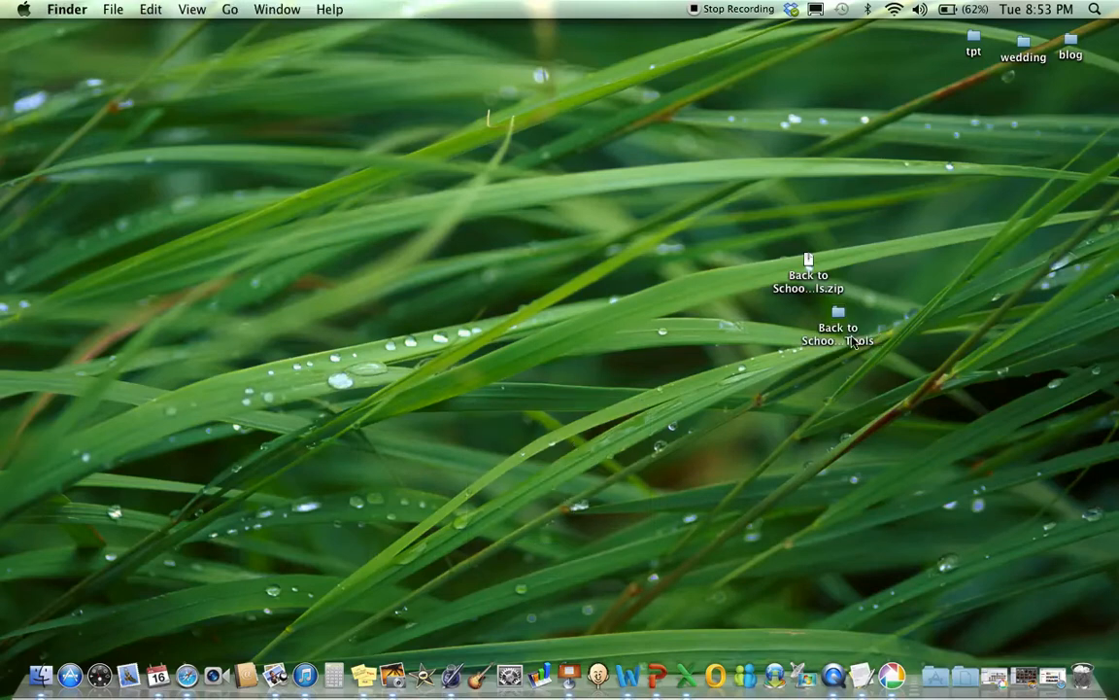
Step: Open the desktop's Back to School Set-Up Tools folder to list its six decks and PDFs
{"action": "double_click", "coordinate": [837, 327]}
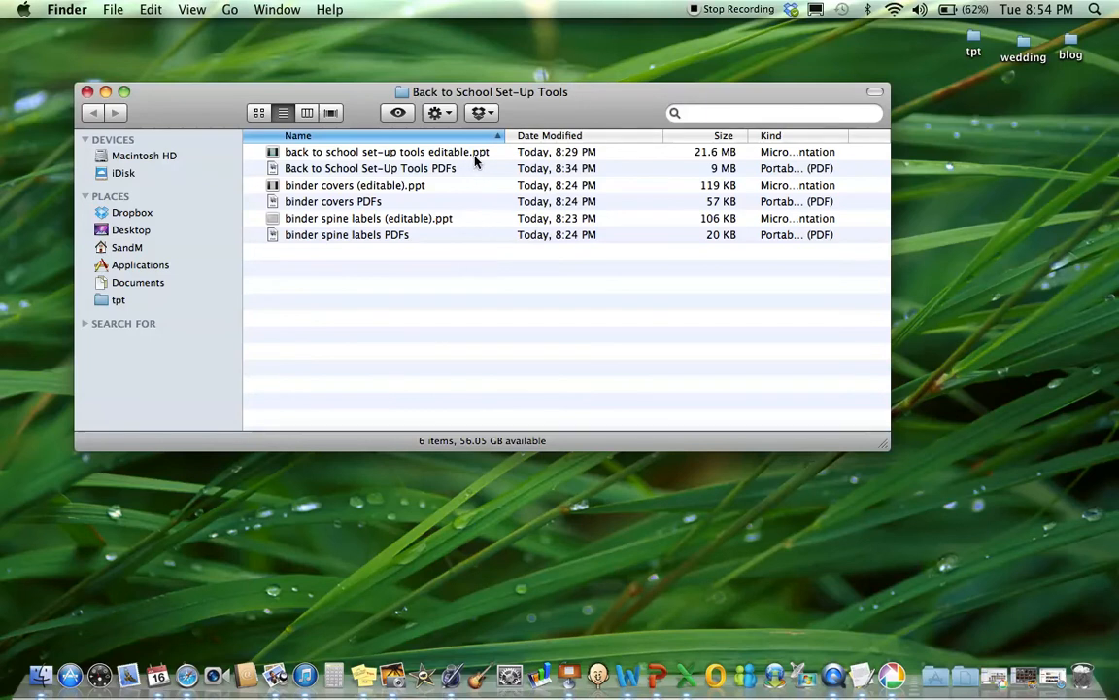
Step: Open the editable set-up tools deck and view slide 2's editable forms and fonts instructions
{"action": "double_click", "coordinate": [387, 151]}
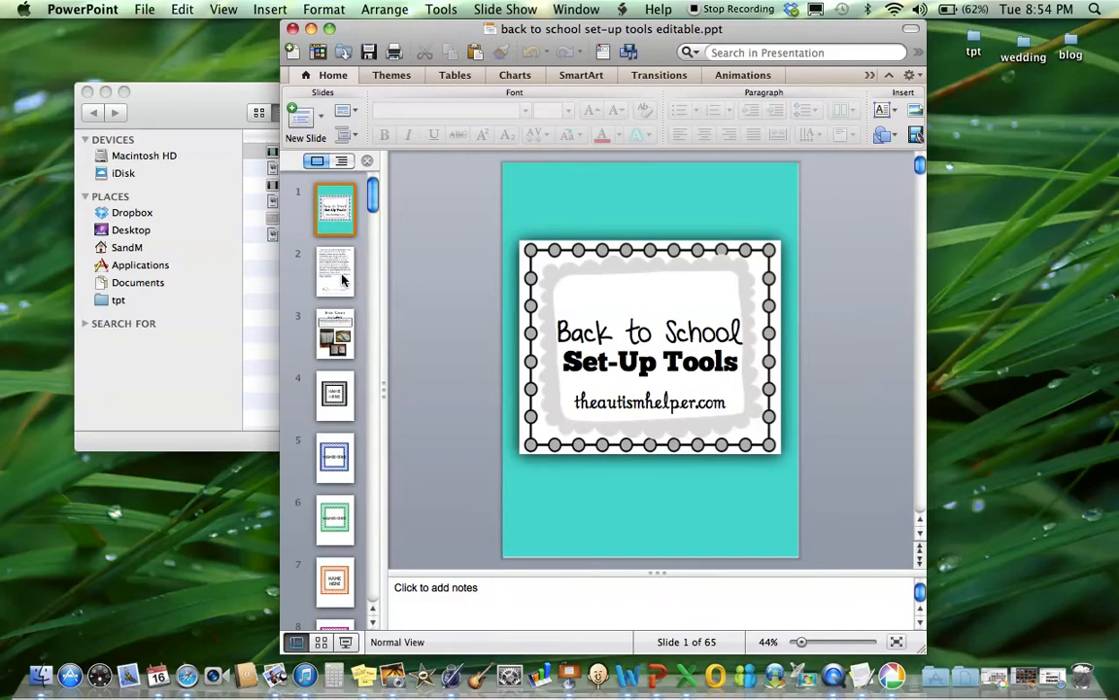
{"action": "mouse_move", "coordinate": [646, 342]}
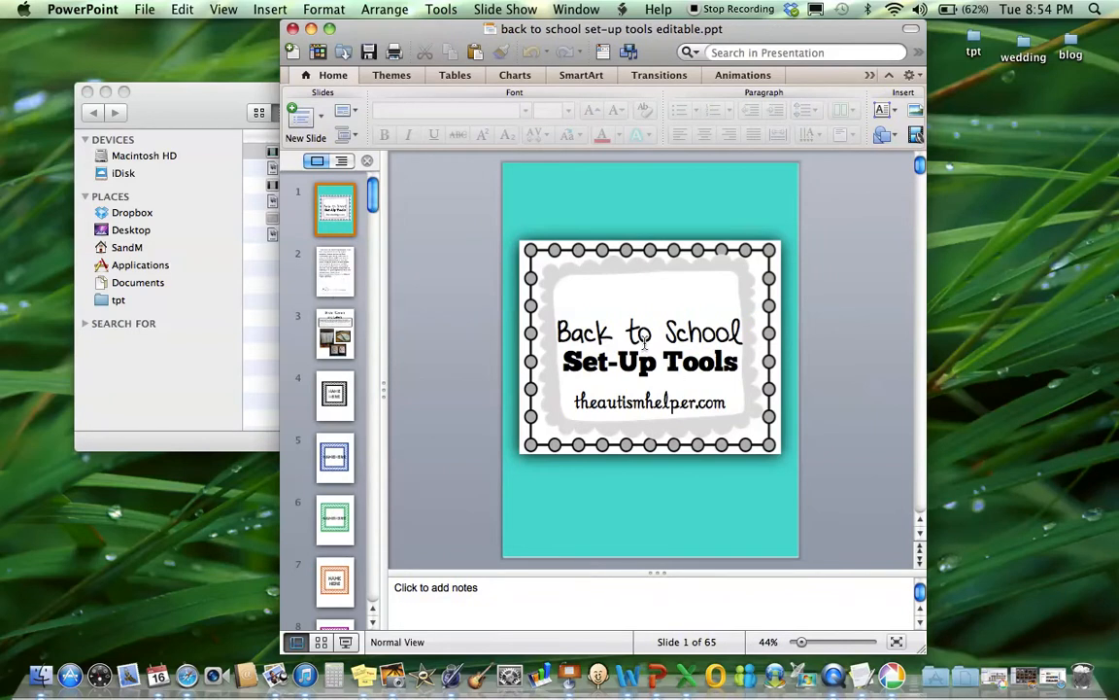
{"action": "left_click", "coordinate": [649, 345]}
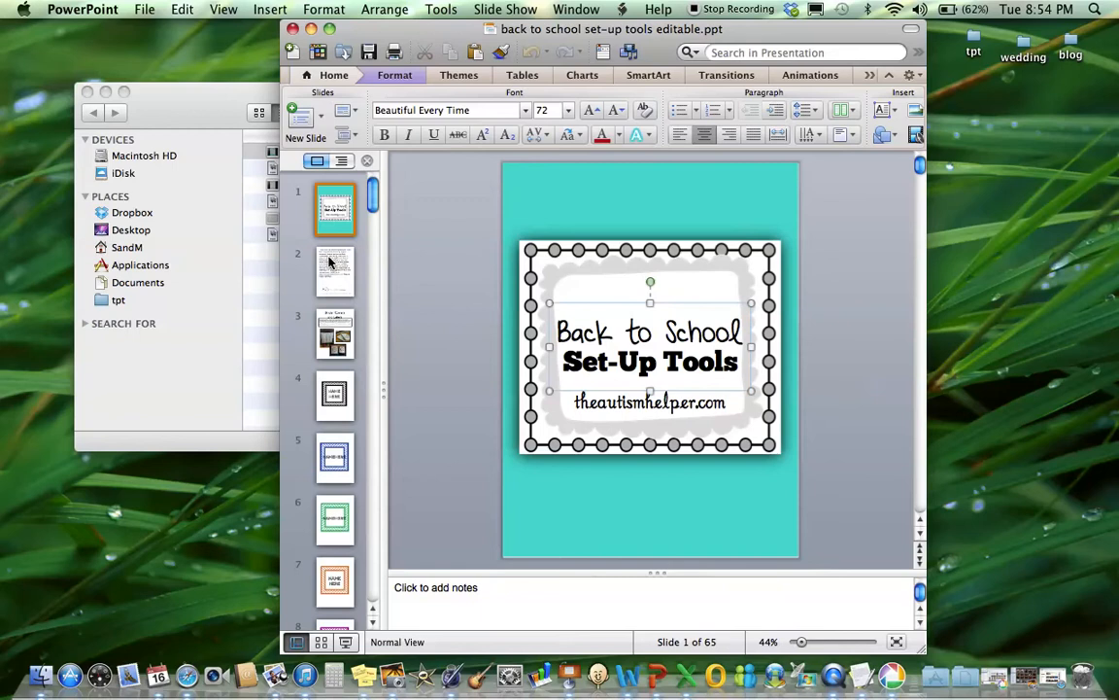
{"action": "left_click", "coordinate": [336, 270]}
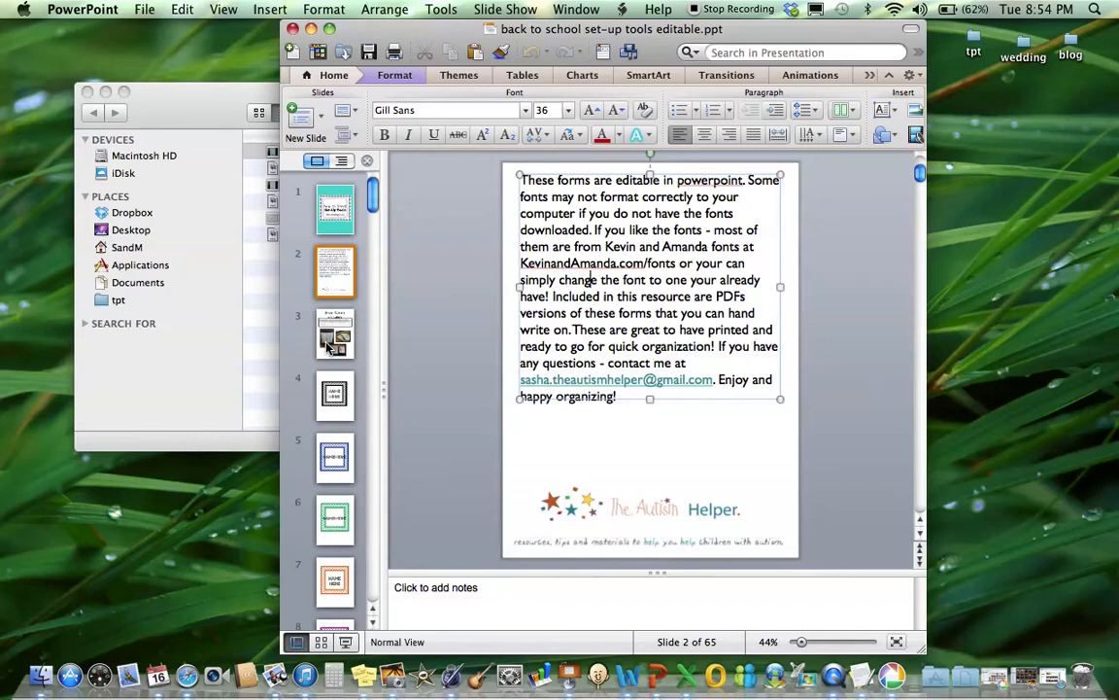
Step: Display slide 3, the Binder Covers and Labels overview with its binder photos
{"action": "left_click", "coordinate": [335, 334]}
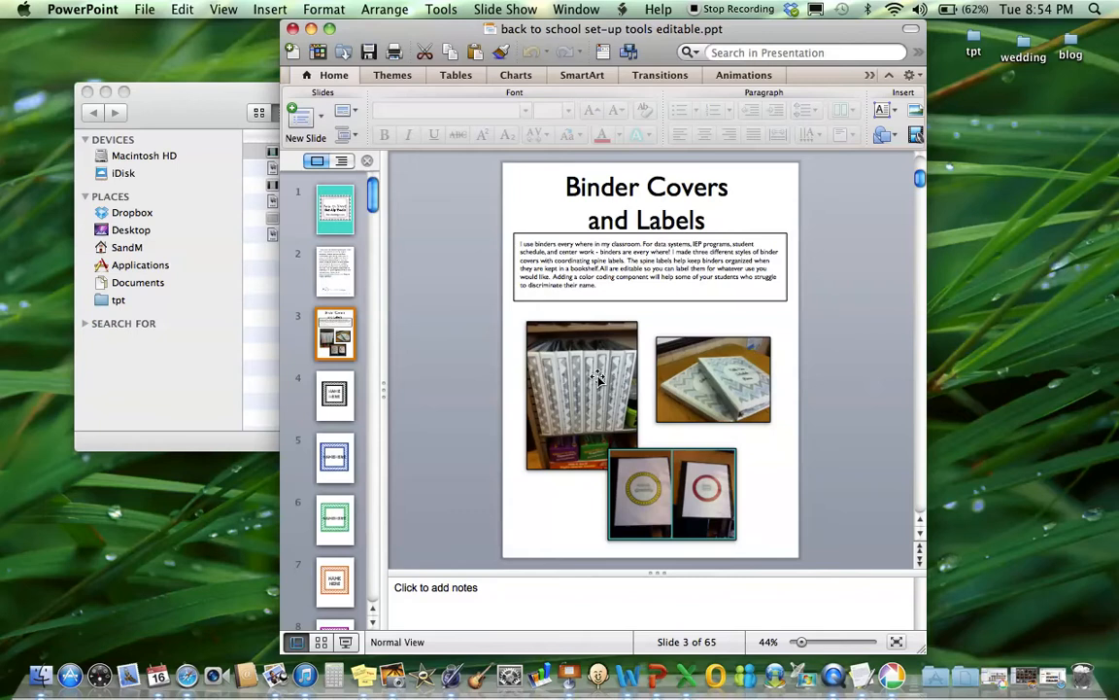
{"action": "mouse_move", "coordinate": [696, 391]}
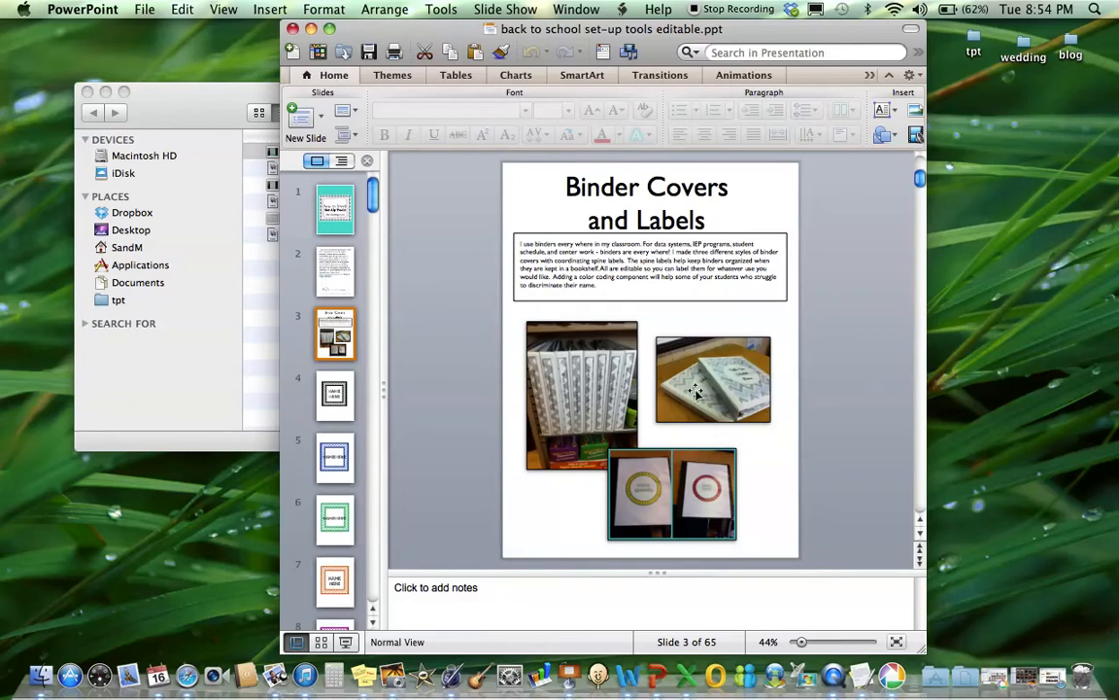
{"action": "mouse_move", "coordinate": [709, 374]}
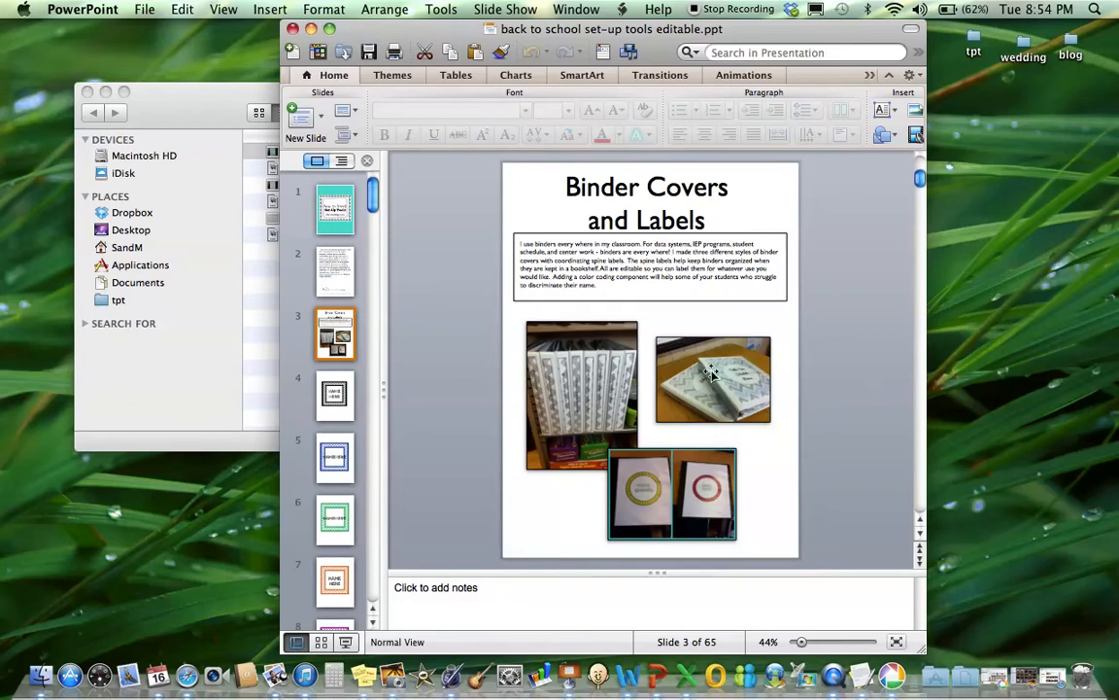
{"action": "mouse_move", "coordinate": [340, 389]}
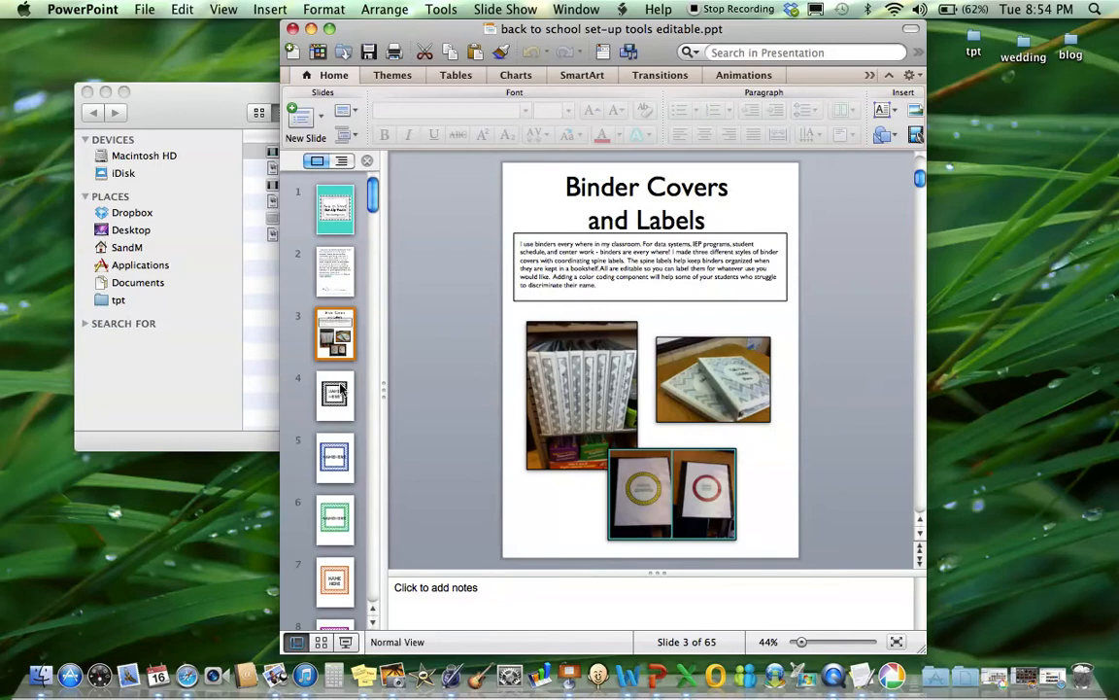
Step: Browse past slide 5's blue chevron cover to the yellow chevron binder cover on slide 11
{"action": "left_click", "coordinate": [334, 456]}
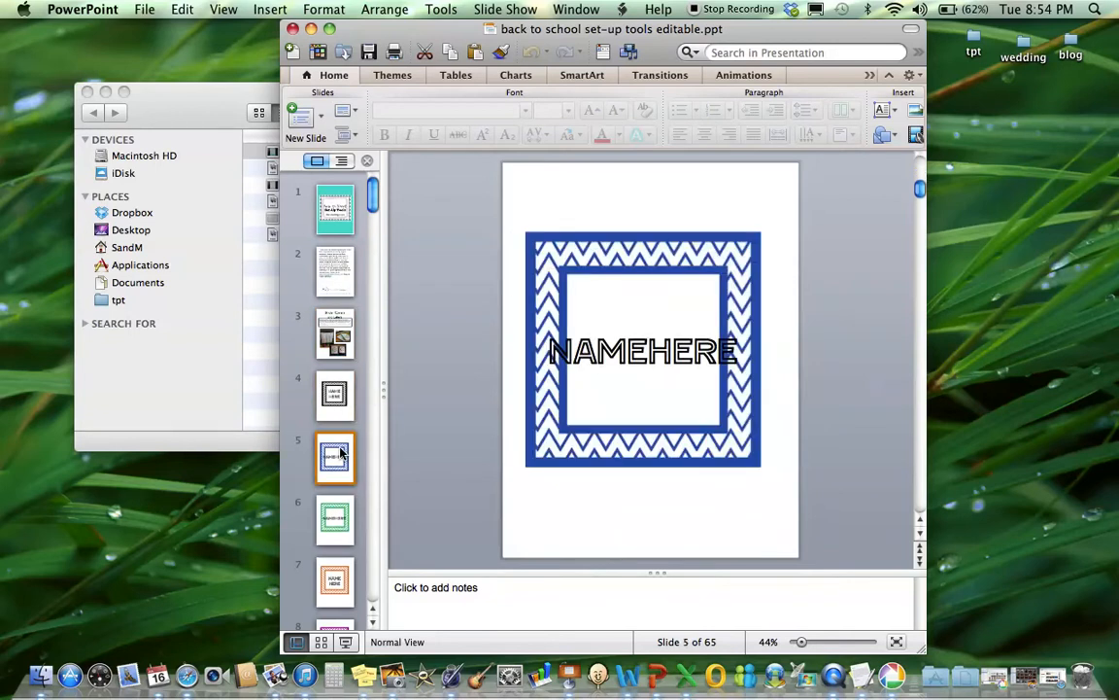
{"action": "scroll", "scroll_direction": "down", "scroll_amount": 3}
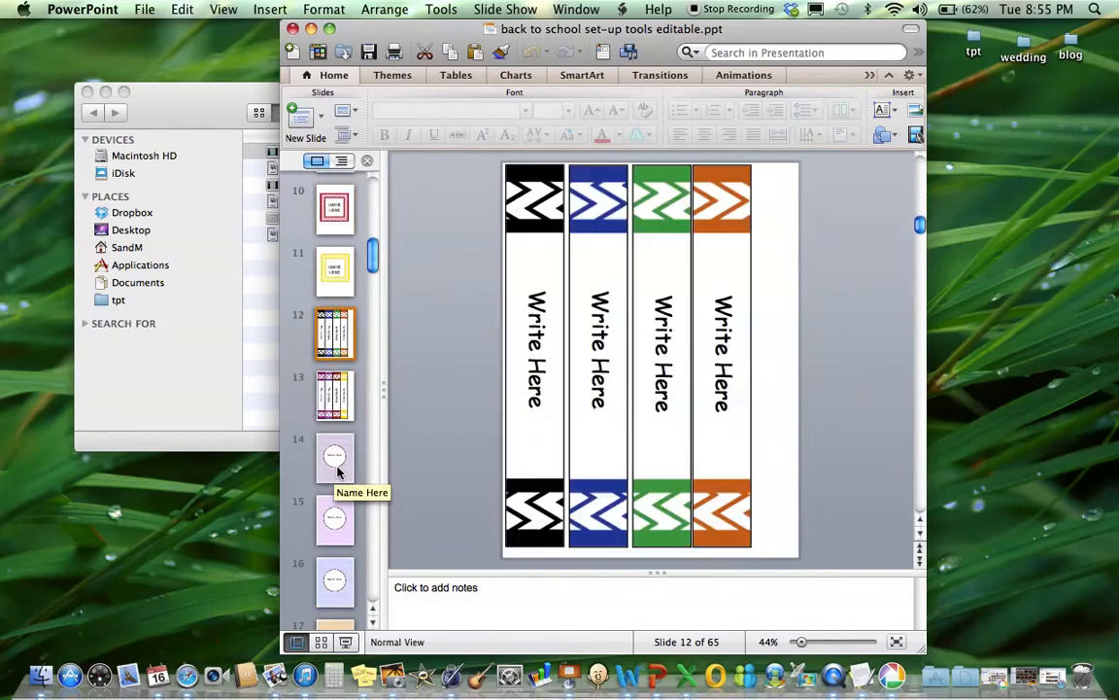
{"action": "left_click", "coordinate": [335, 272]}
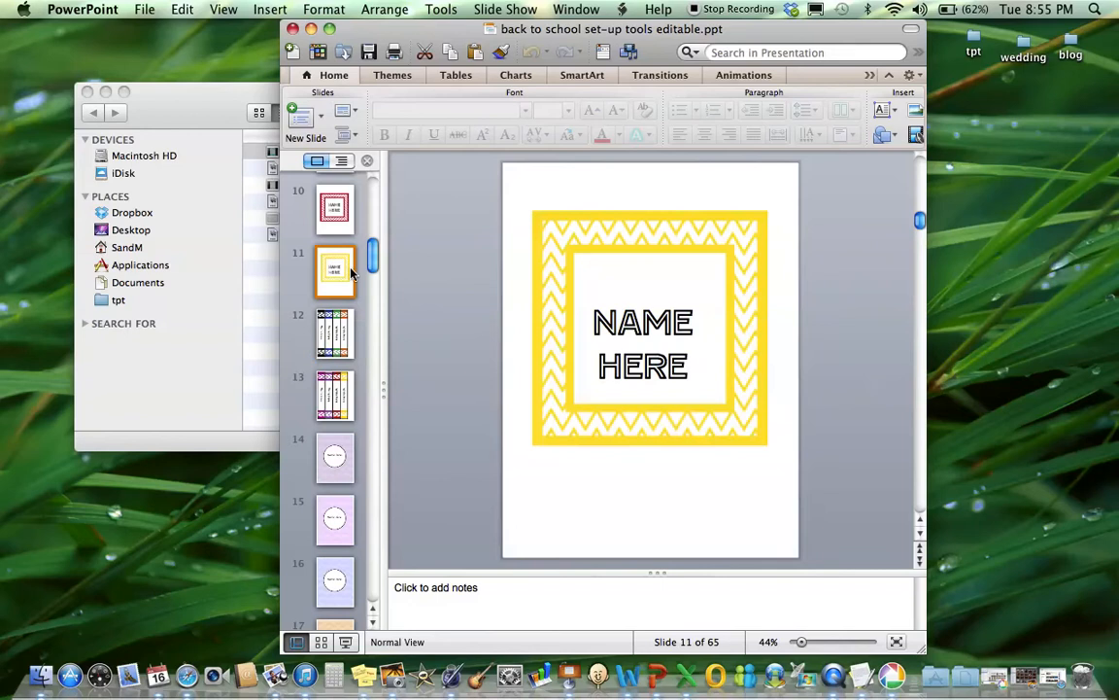
Step: Replace NAME HERE with ALEX'S BINDER, then view the slide 12 spine labels
{"action": "left_click", "coordinate": [643, 343]}
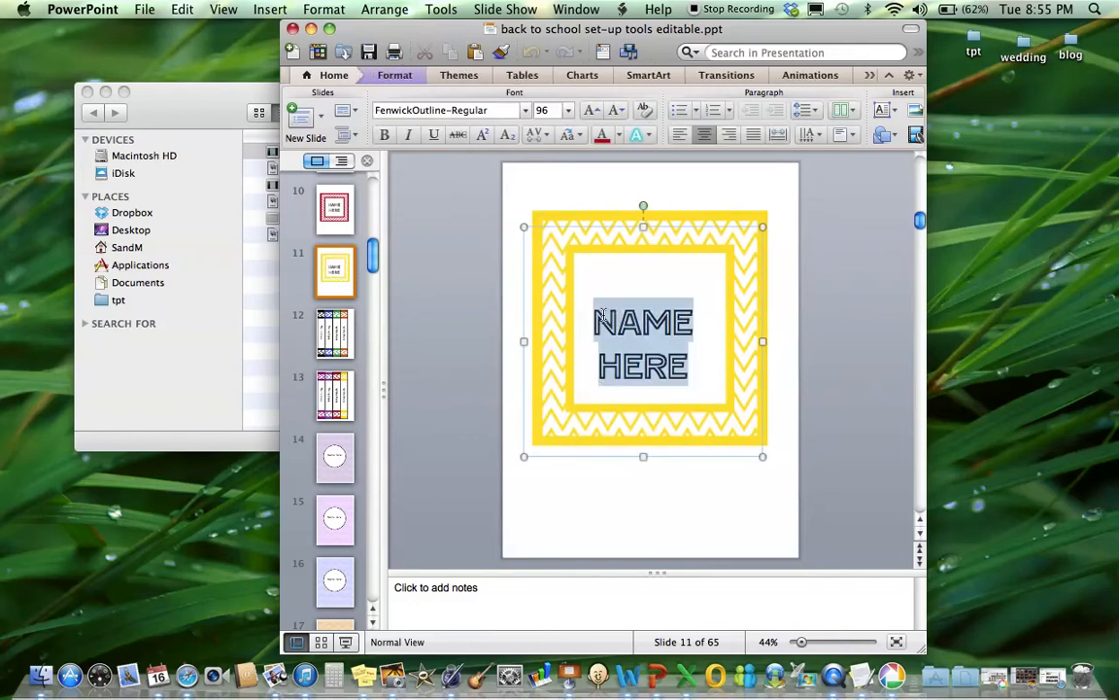
{"action": "type", "text": "ALEX'S"}
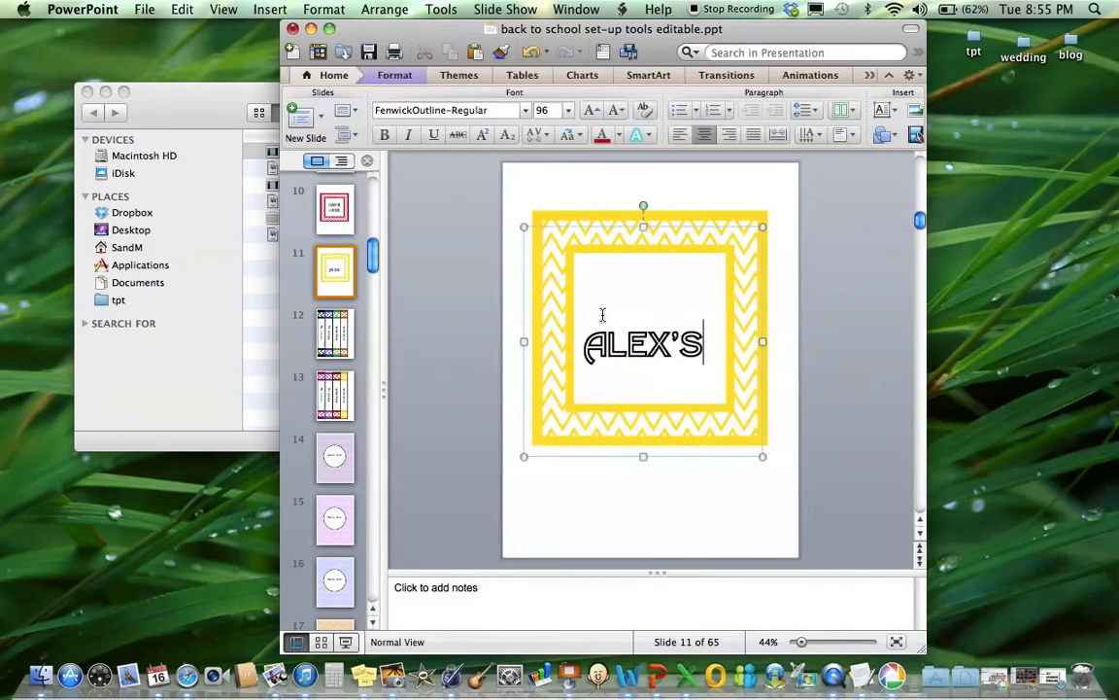
{"action": "type", "text": "BINDER"}
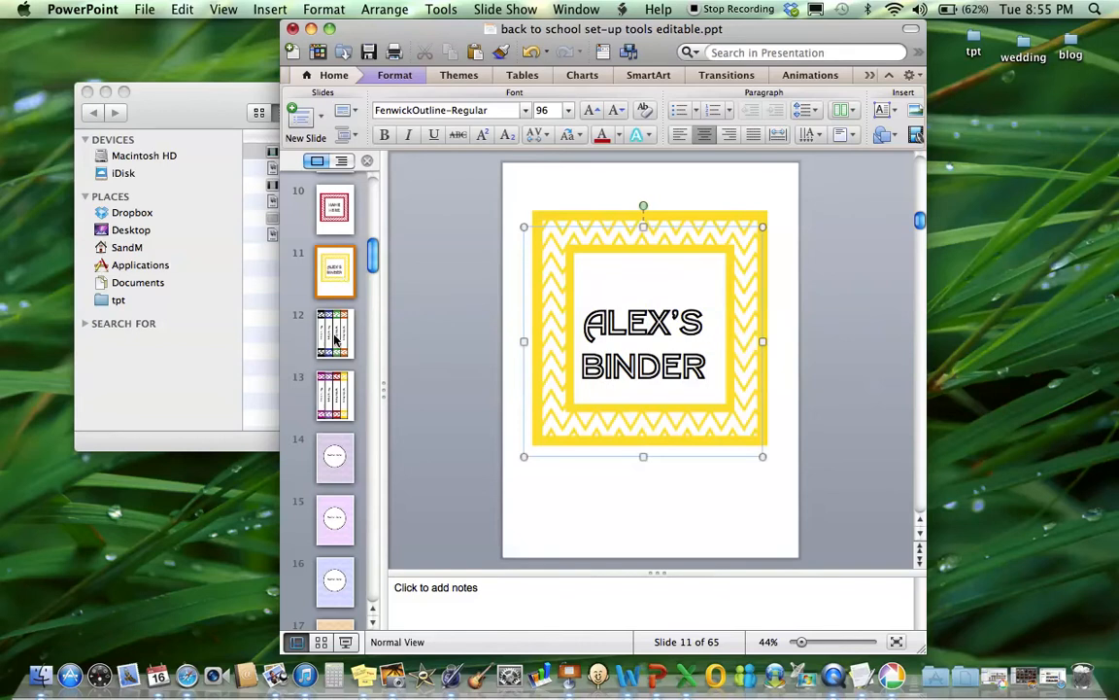
{"action": "left_click", "coordinate": [334, 334]}
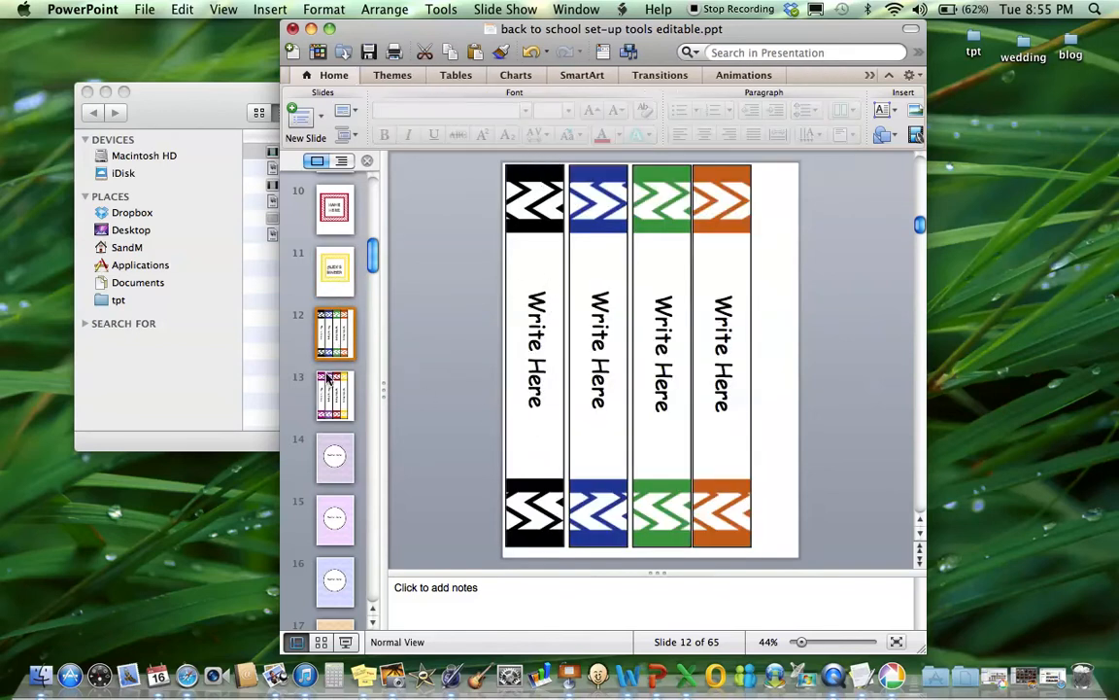
{"action": "scroll", "scroll_direction": "up", "scroll_amount": 3}
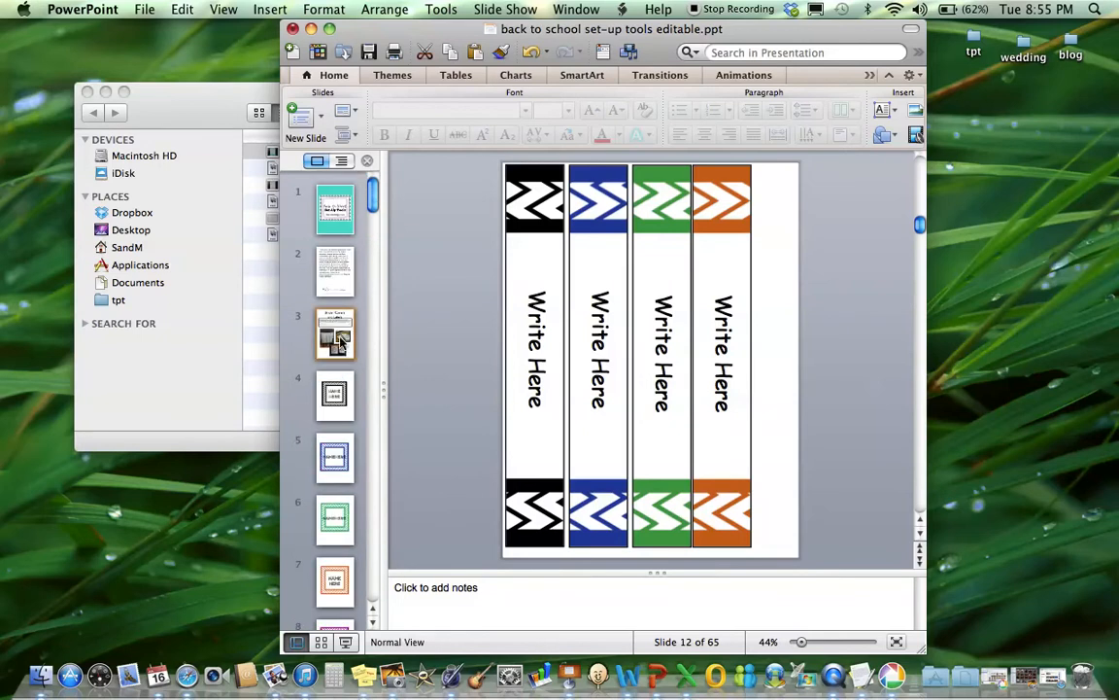
{"action": "left_click", "coordinate": [335, 333]}
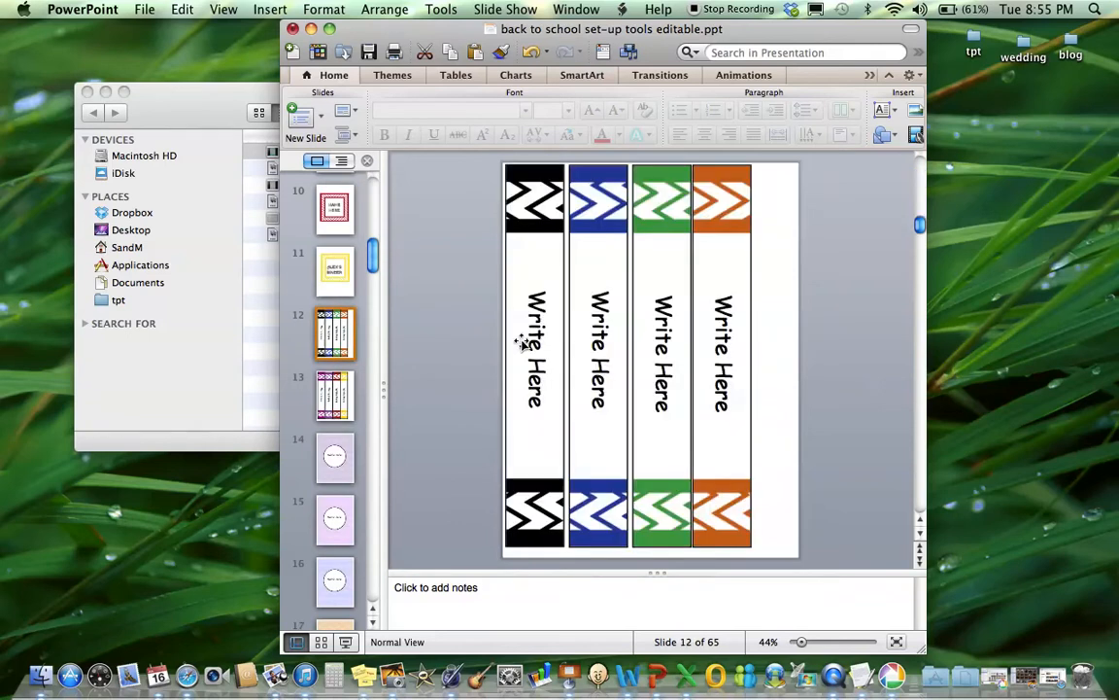
{"action": "left_click", "coordinate": [535, 349]}
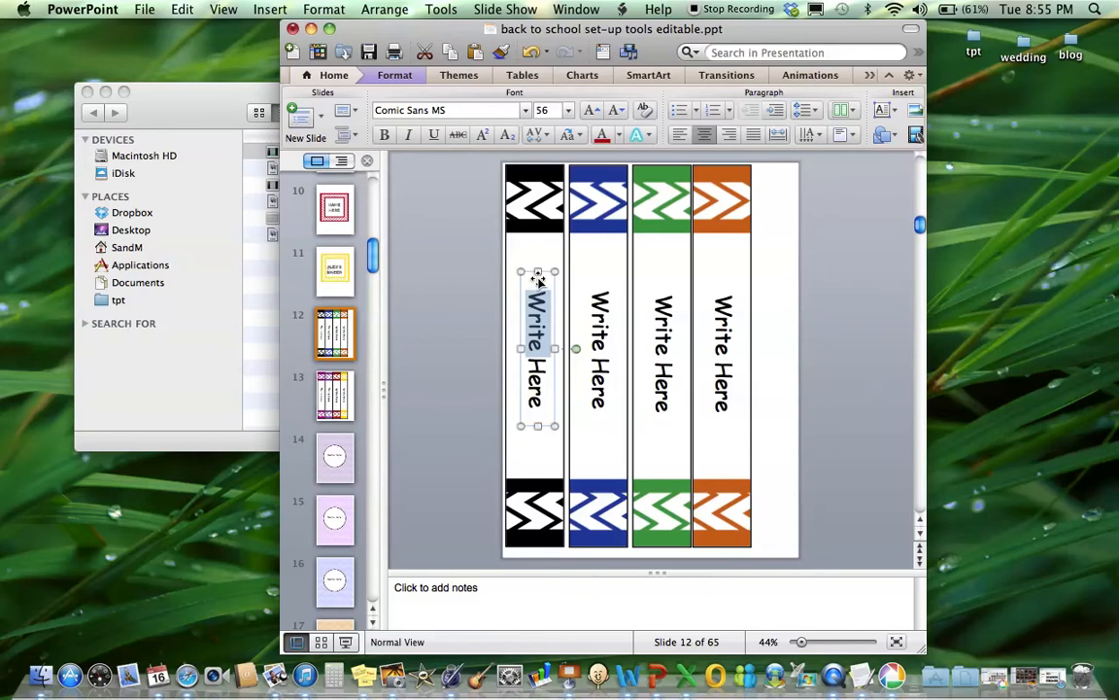
{"action": "mouse_move", "coordinate": [339, 471]}
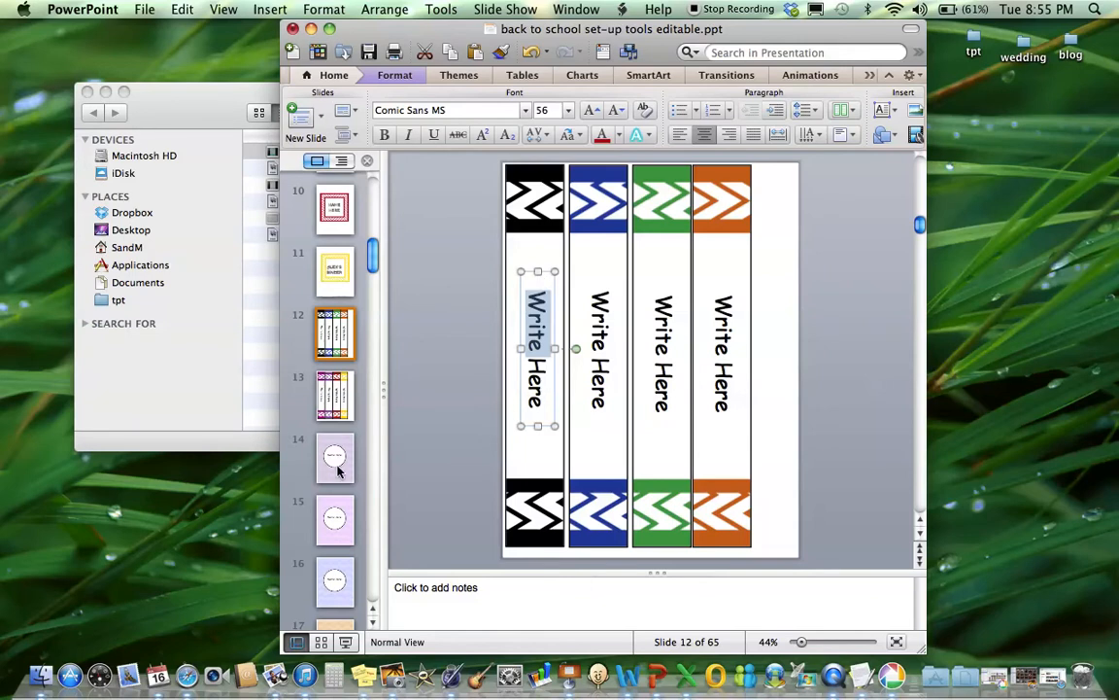
Step: Browse the pink, lavender, aqua, blue and green name-circle covers, ending on slide 26's spine labels
{"action": "left_click", "coordinate": [334, 519]}
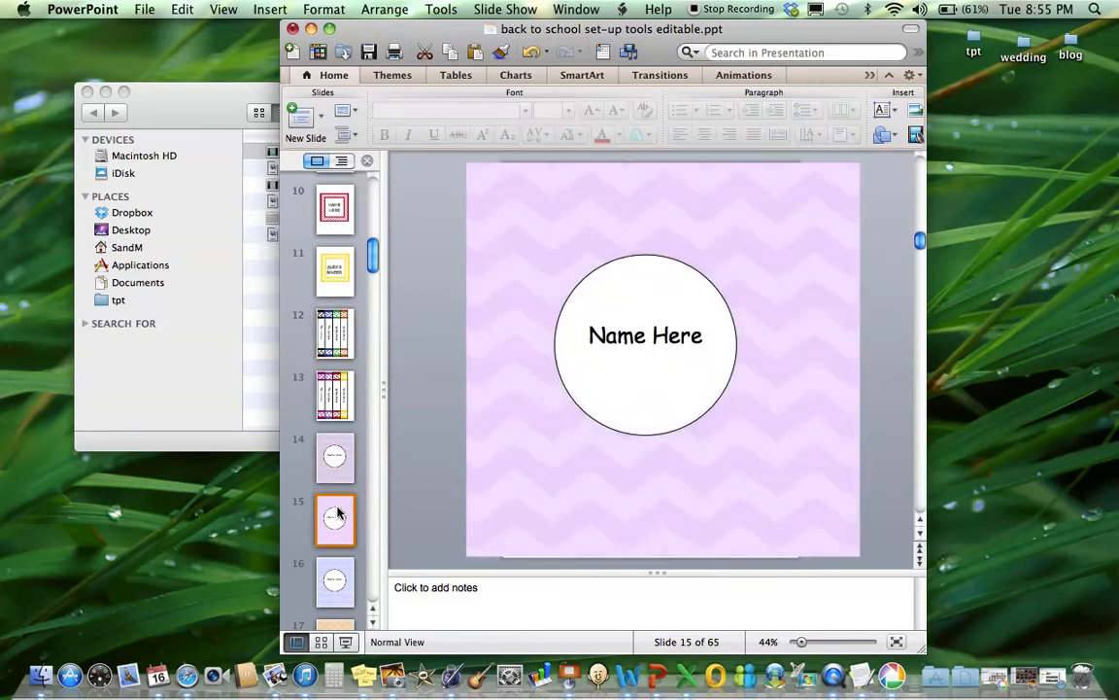
{"action": "left_click", "coordinate": [334, 580]}
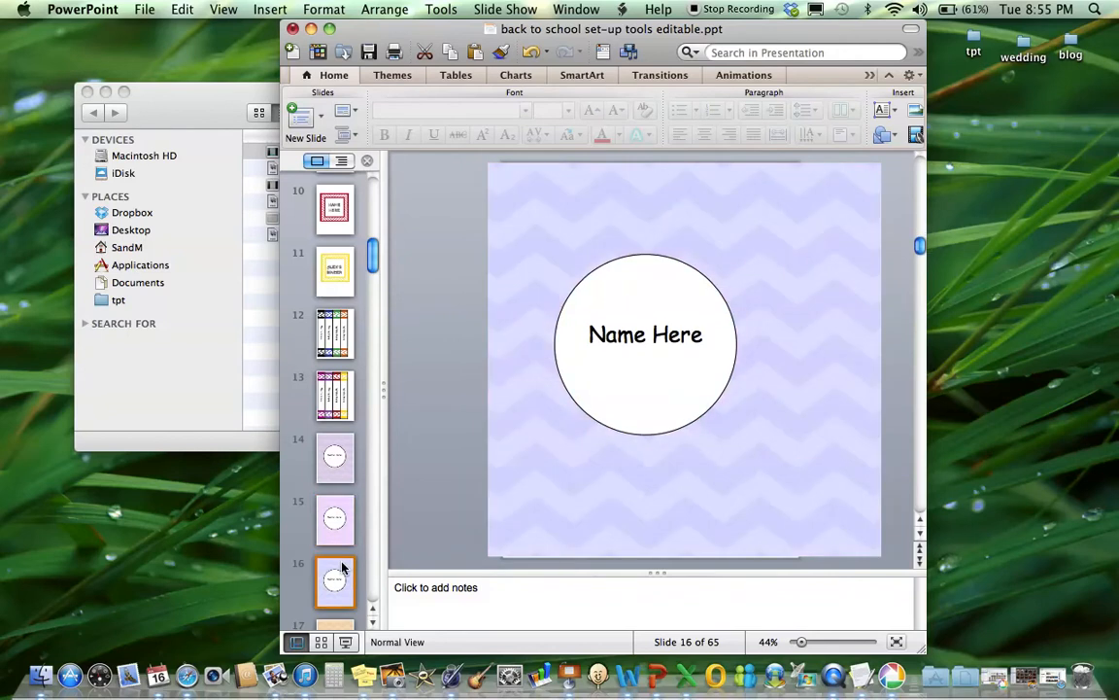
{"action": "scroll", "scroll_direction": "down", "scroll_amount": 3}
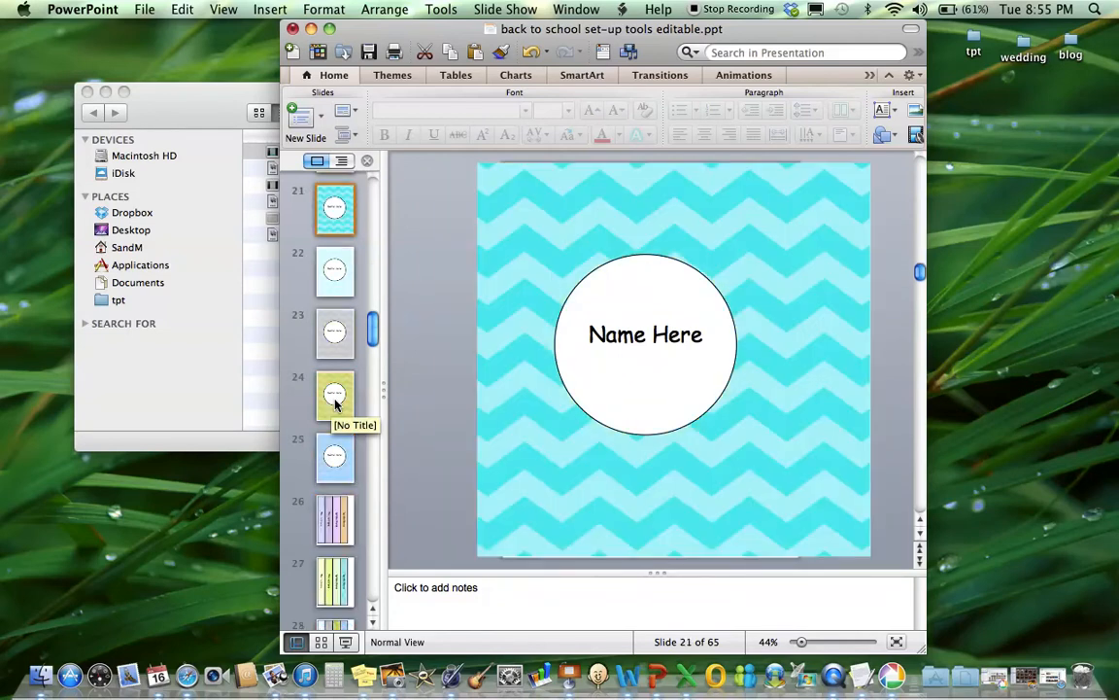
{"action": "left_click", "coordinate": [334, 270]}
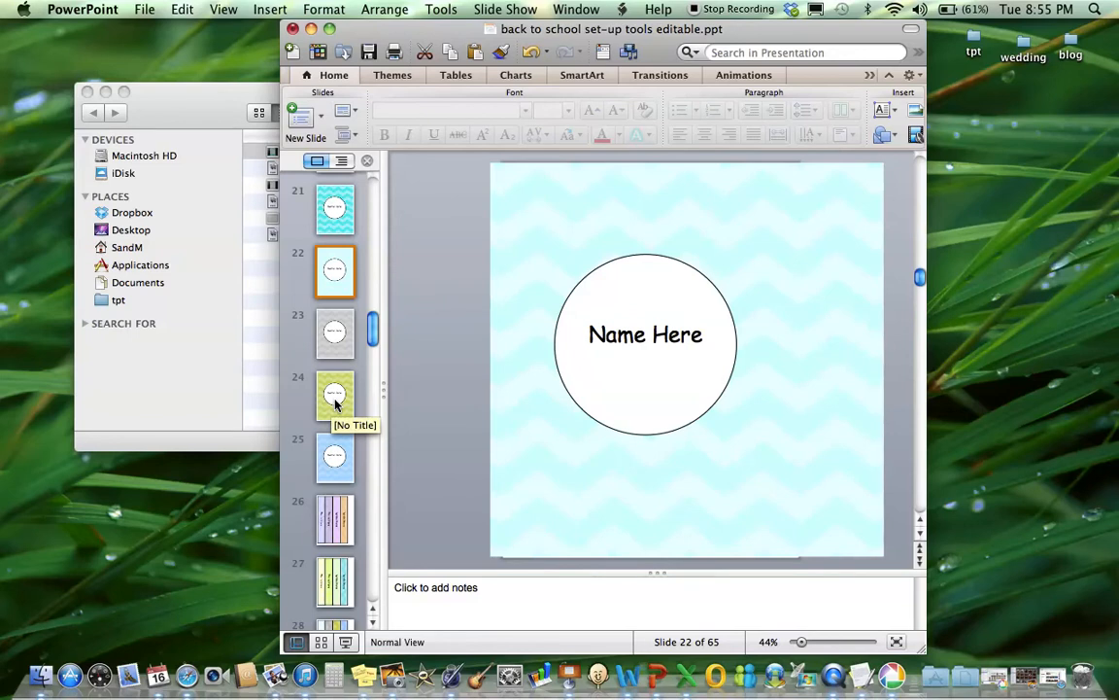
{"action": "left_click", "coordinate": [335, 394]}
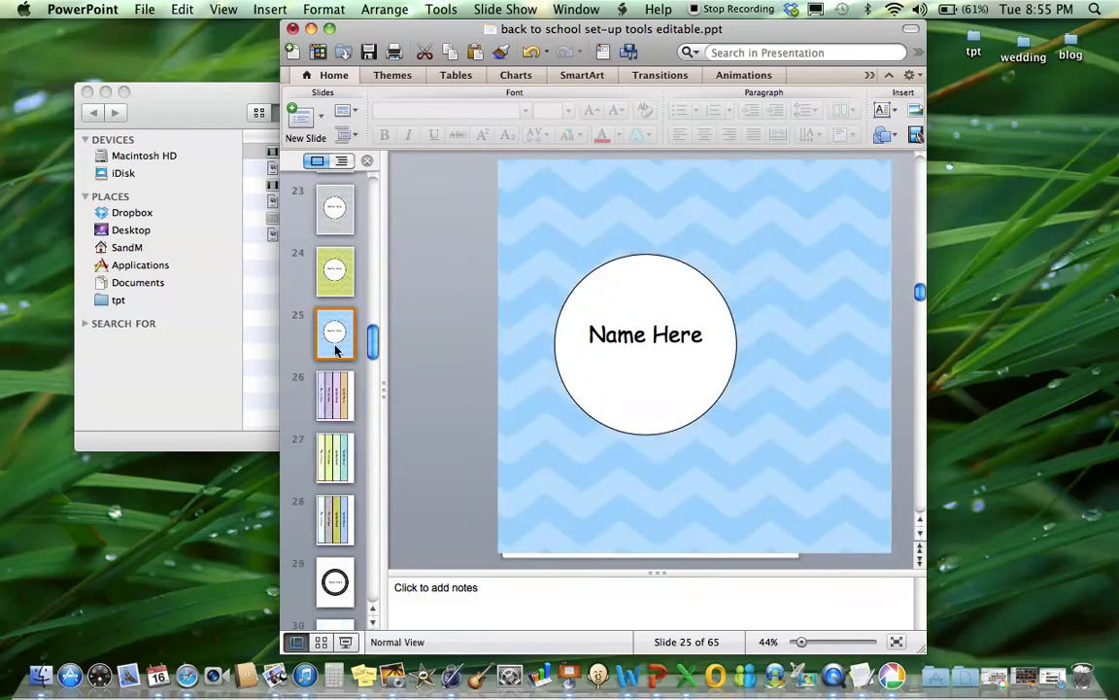
{"action": "left_click", "coordinate": [645, 334]}
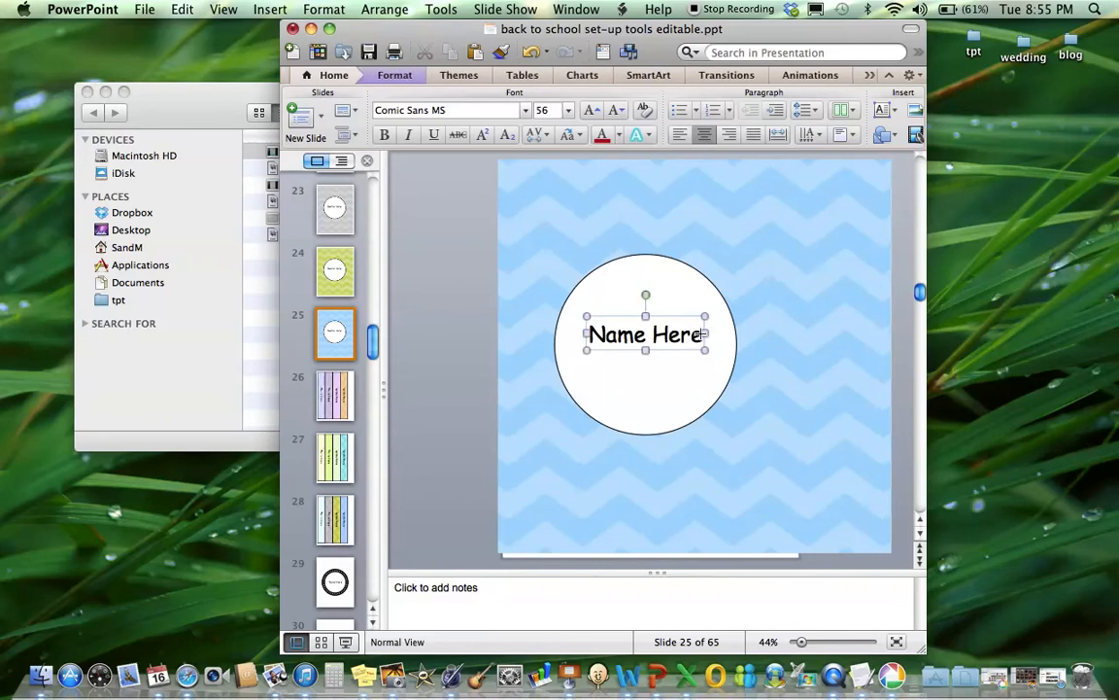
{"action": "left_click", "coordinate": [335, 270]}
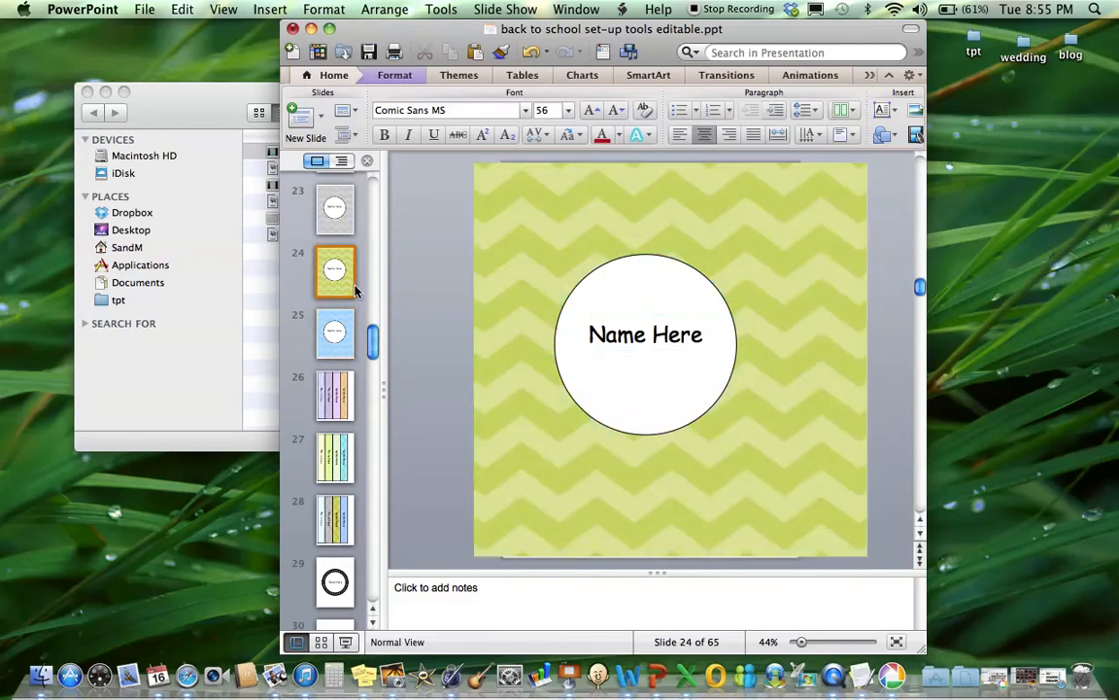
{"action": "left_click", "coordinate": [646, 334]}
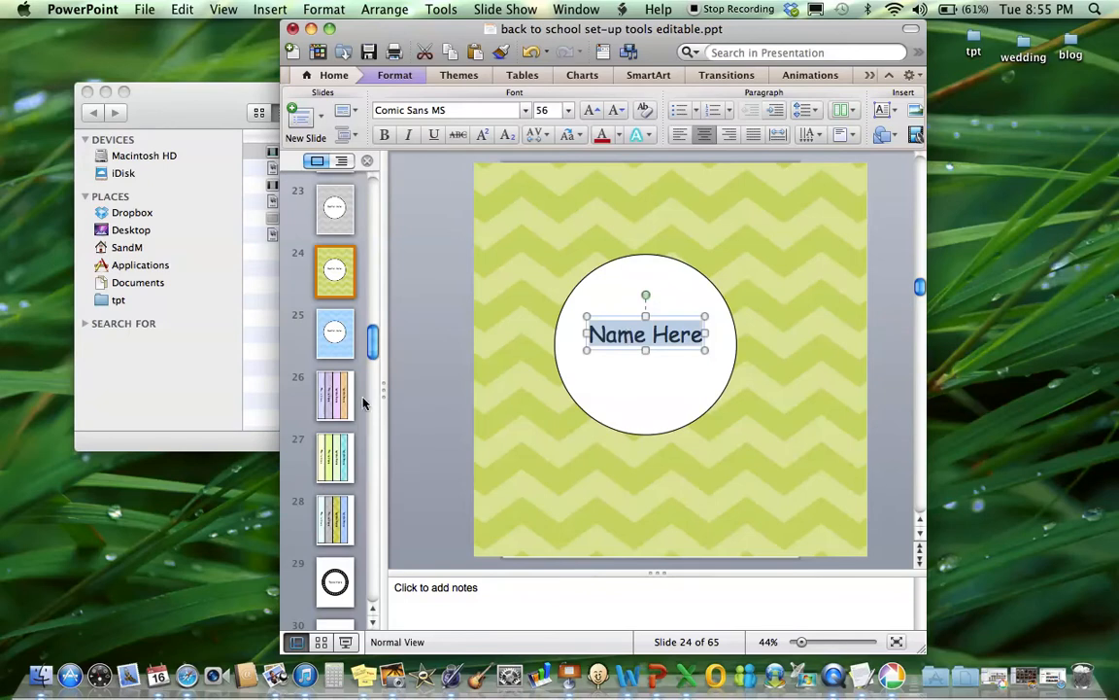
{"action": "left_click", "coordinate": [334, 395]}
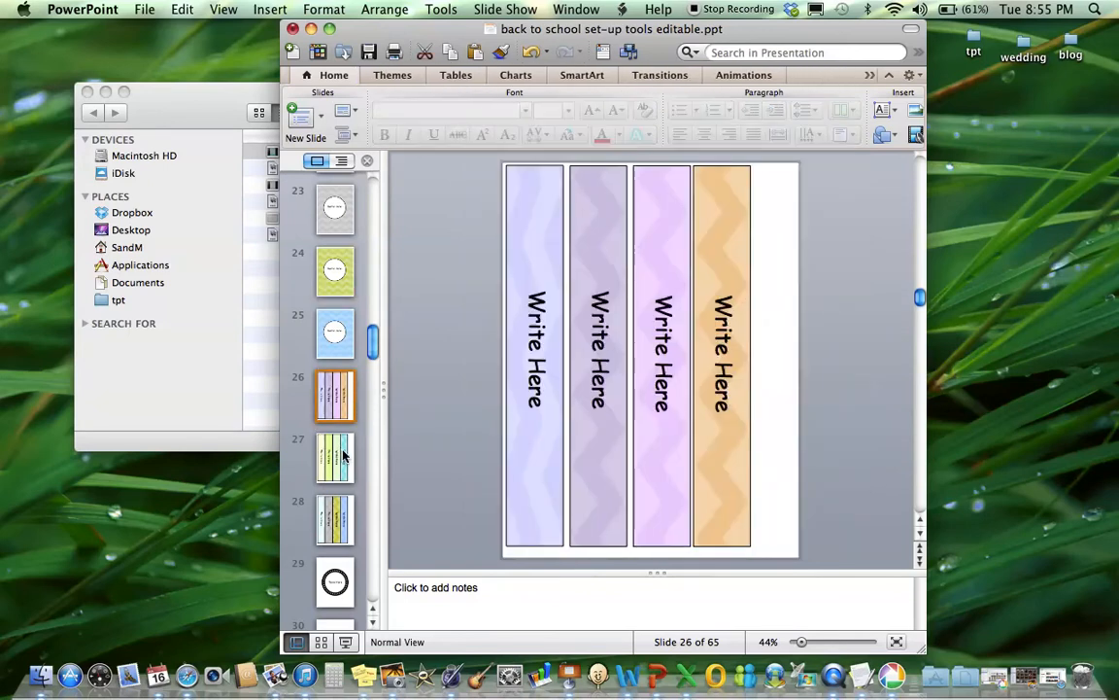
Step: View slide 28's blue, gray and green spine labels, then slide 29's black dotted-ring cover
{"action": "left_click", "coordinate": [335, 457]}
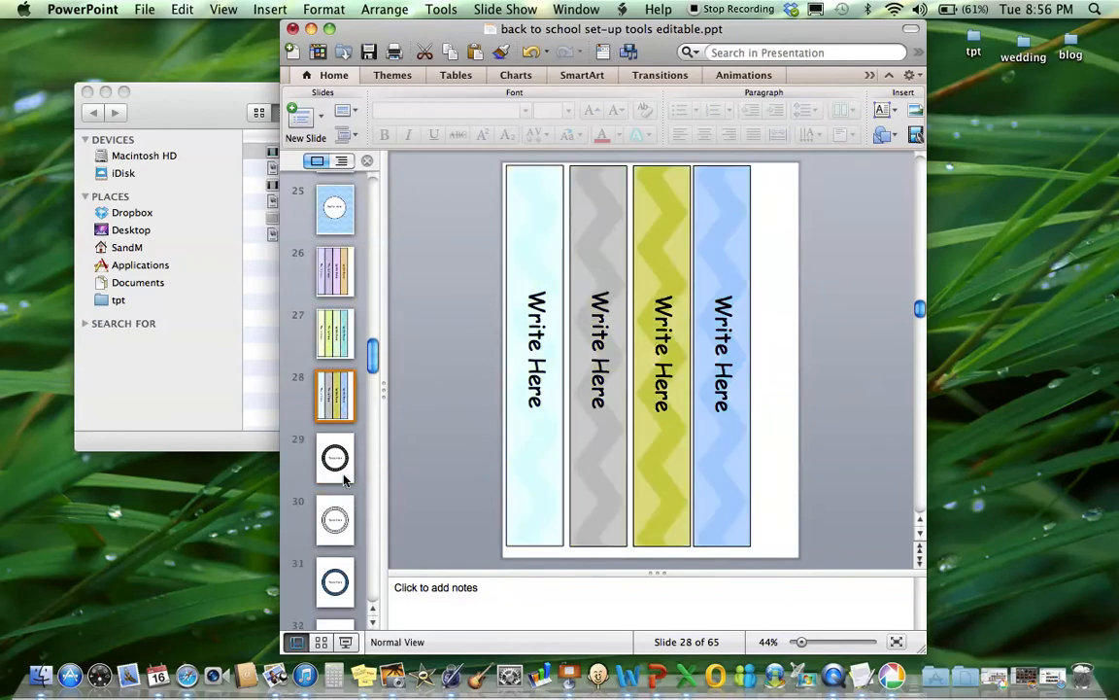
{"action": "left_click", "coordinate": [334, 458]}
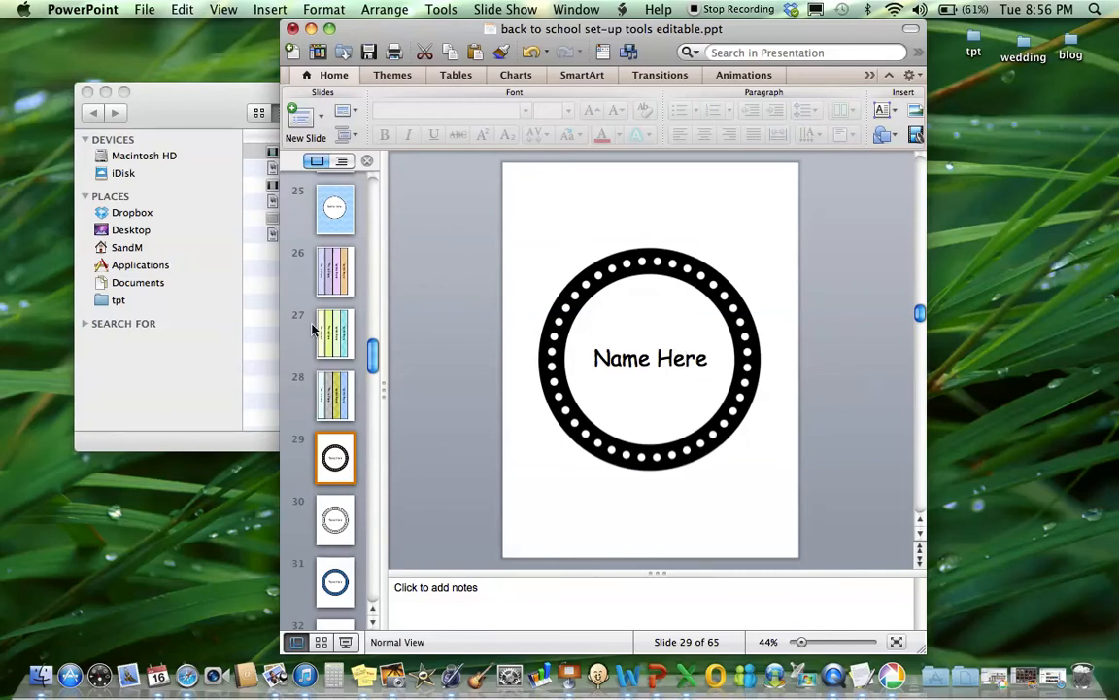
Step: Revisit the slide 3 overview, then browse the black, red and green dotted-ring name covers
{"action": "scroll", "scroll_direction": "up", "scroll_amount": 3}
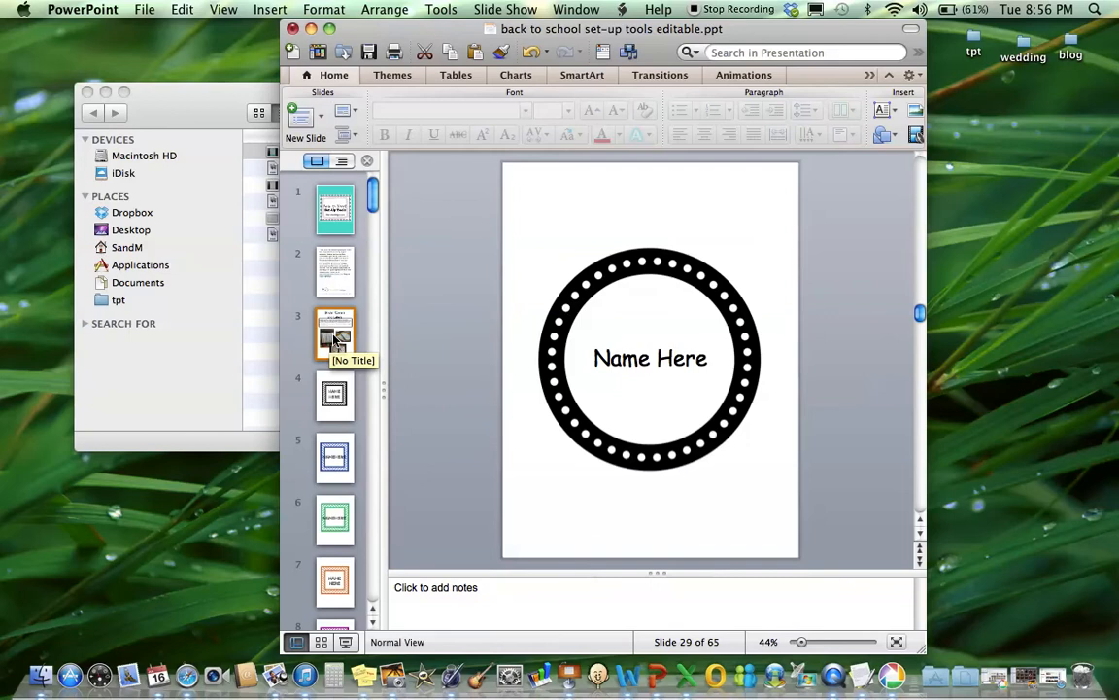
{"action": "left_click", "coordinate": [335, 333]}
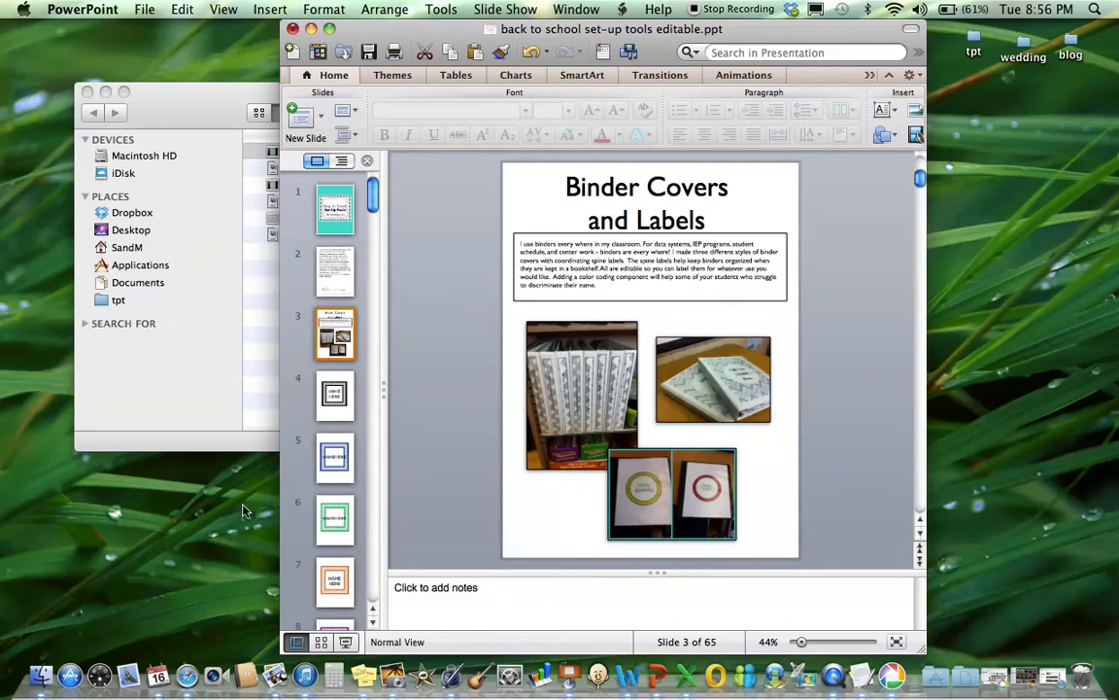
{"action": "scroll", "scroll_direction": "down", "scroll_amount": 3}
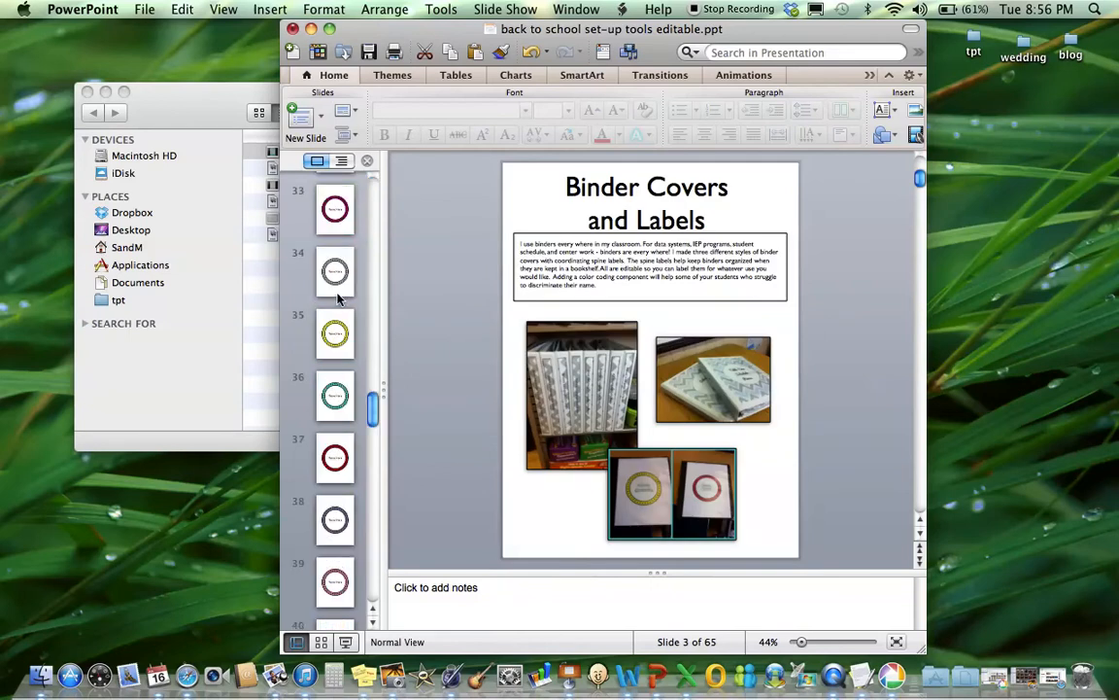
{"action": "left_click", "coordinate": [335, 209]}
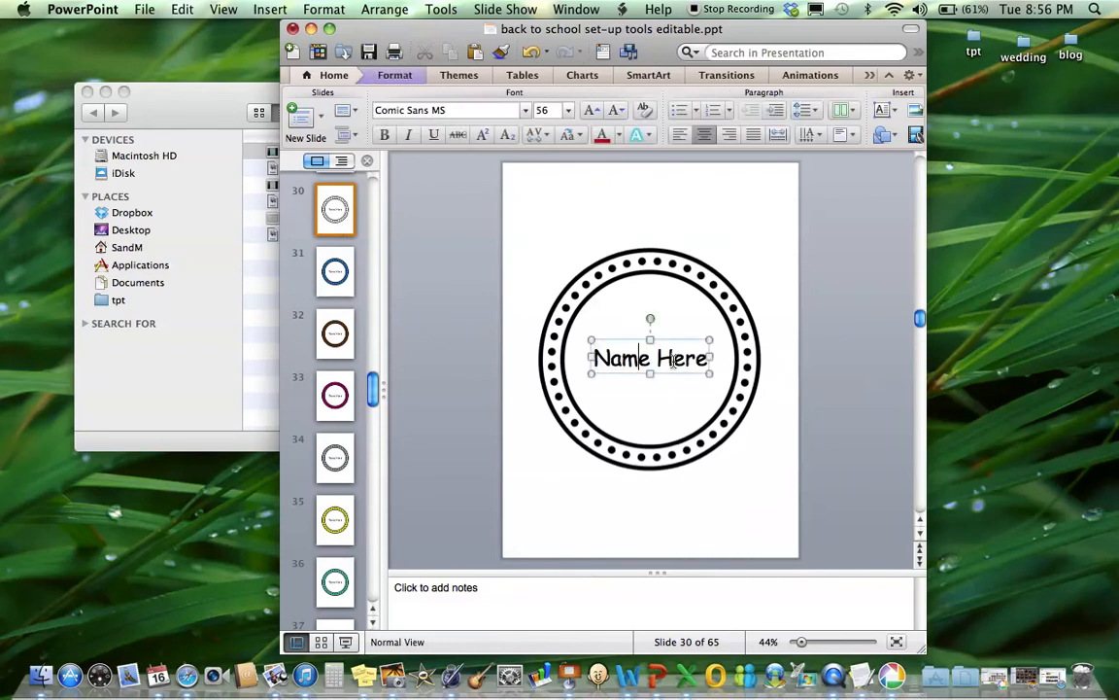
{"action": "left_click", "coordinate": [335, 271]}
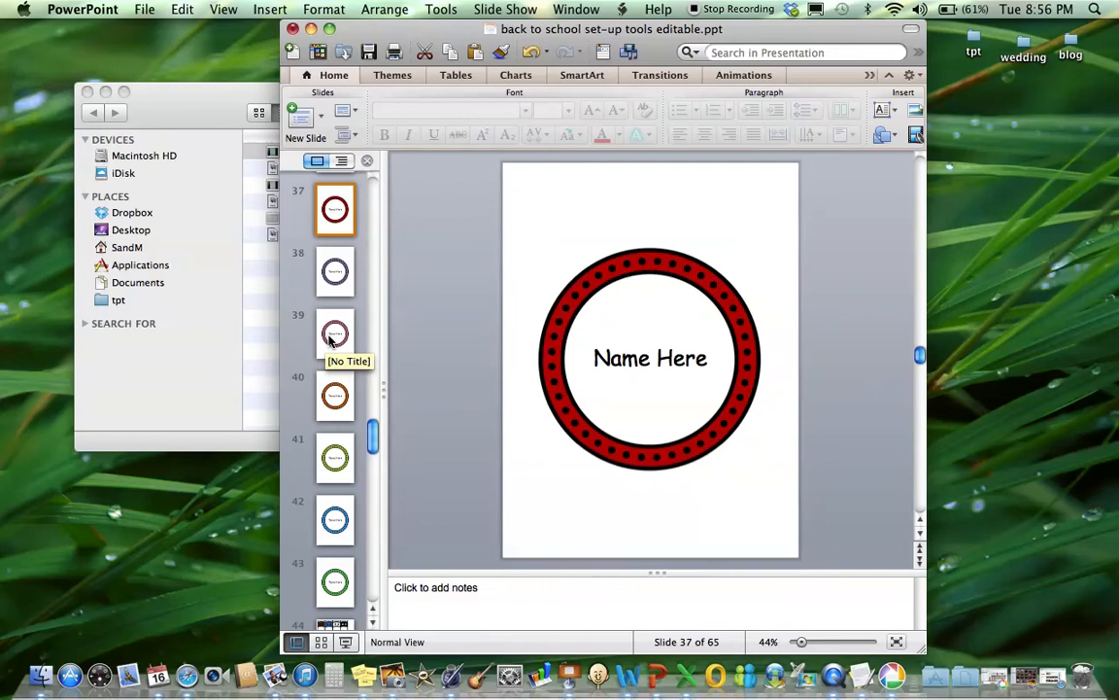
{"action": "left_click", "coordinate": [336, 457]}
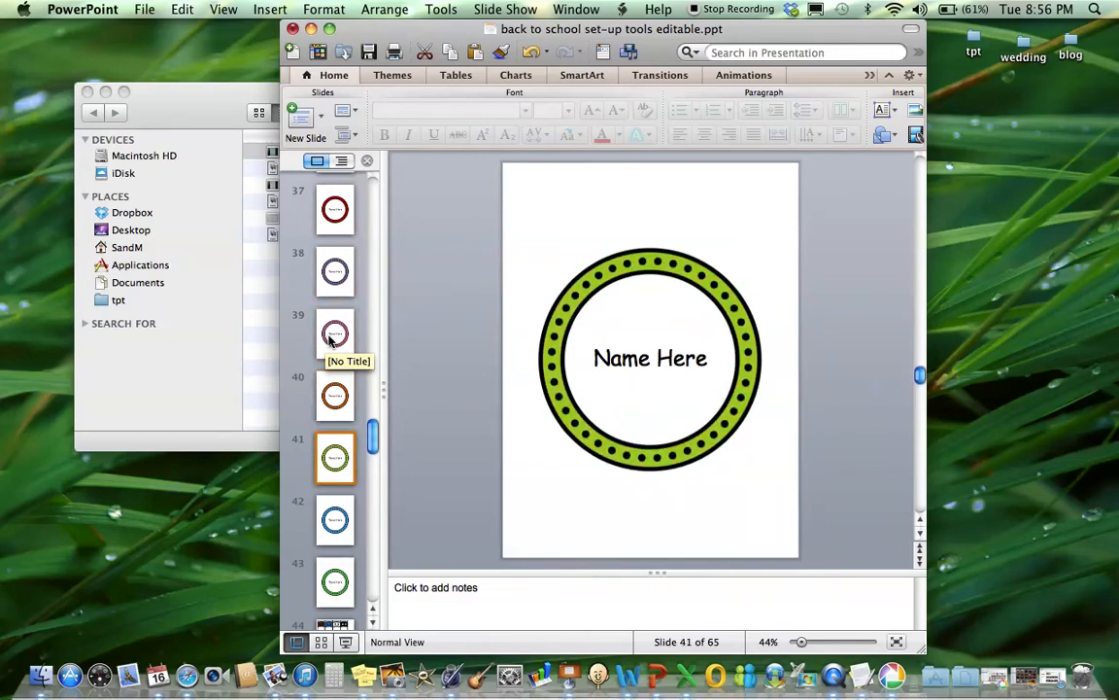
{"action": "scroll", "scroll_direction": "down", "scroll_amount": 3}
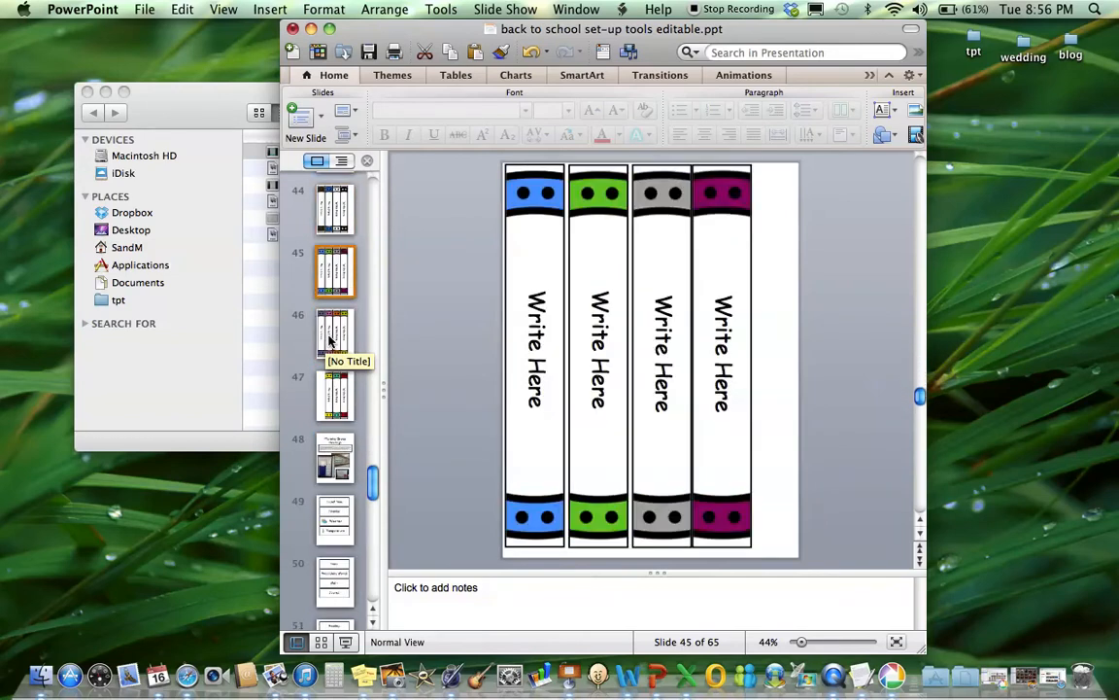
Step: View Morning Group Headings and its Poem, Vocabulary, Reading and Lunch Choices label slides
{"action": "left_click", "coordinate": [335, 456]}
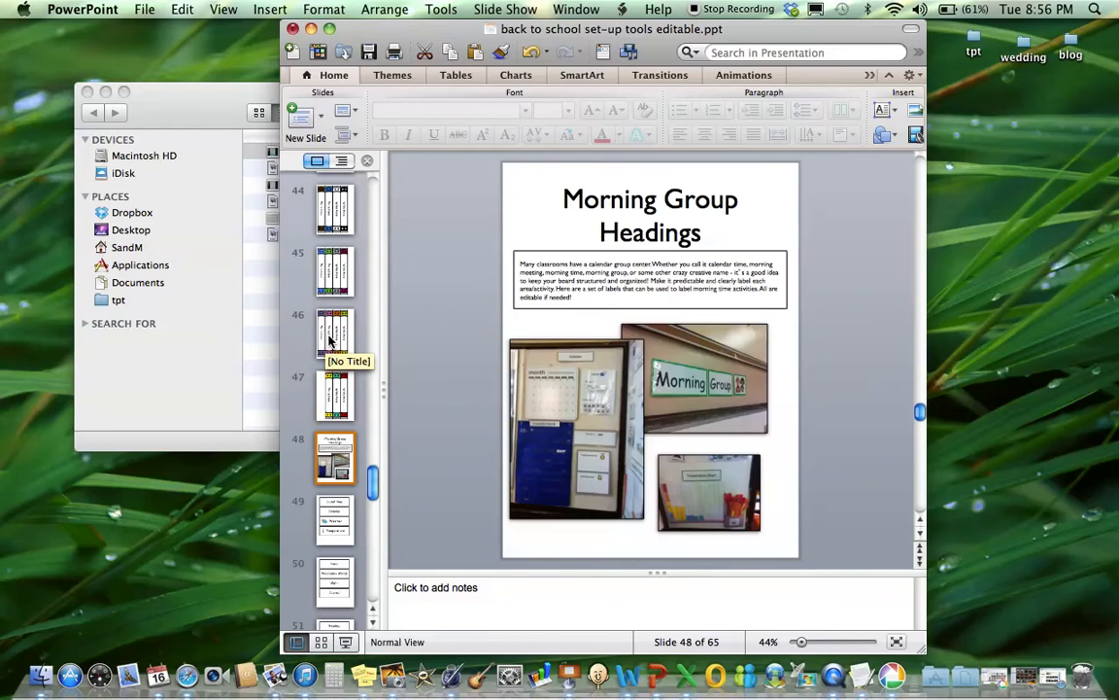
{"action": "mouse_move", "coordinate": [636, 546]}
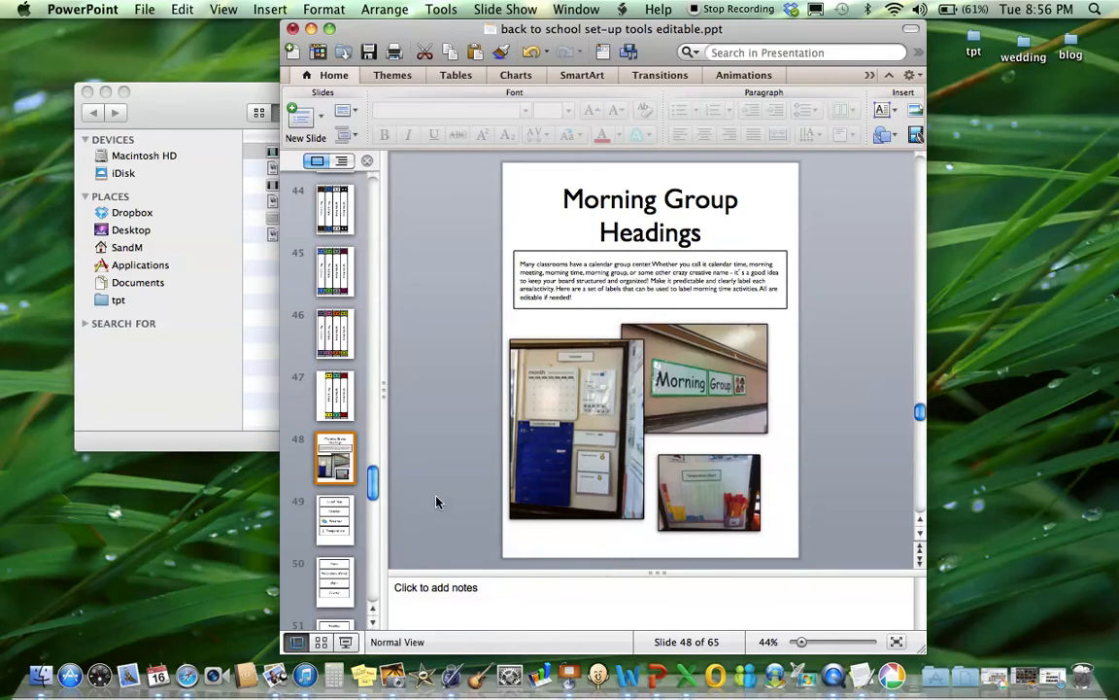
{"action": "left_click", "coordinate": [335, 518]}
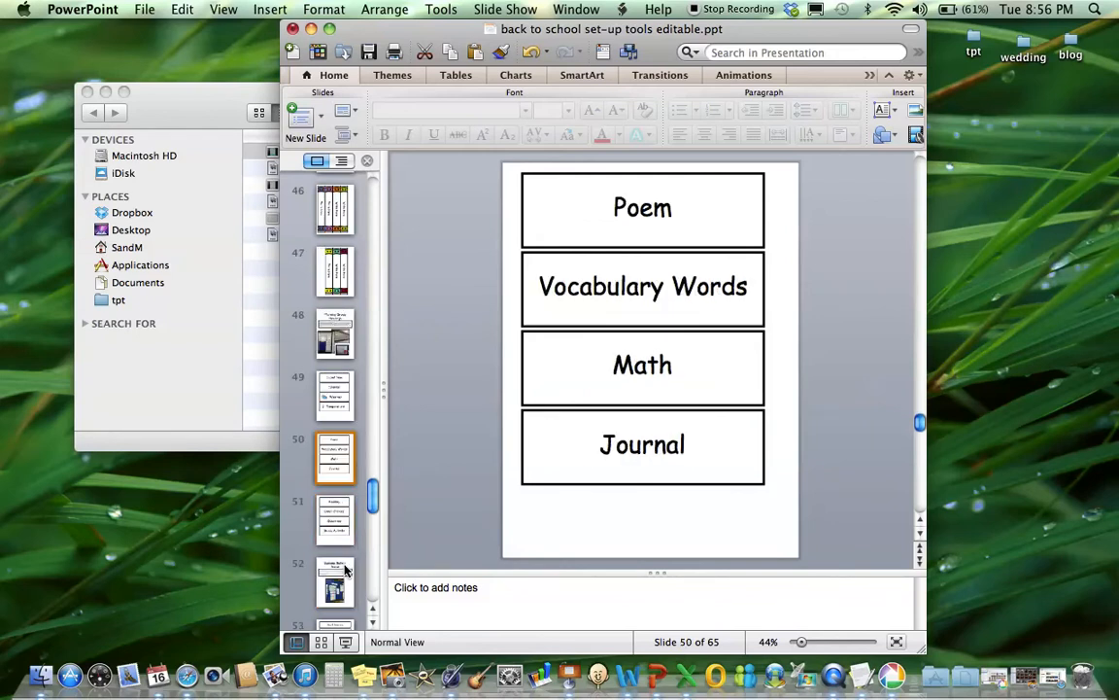
{"action": "left_click", "coordinate": [335, 334]}
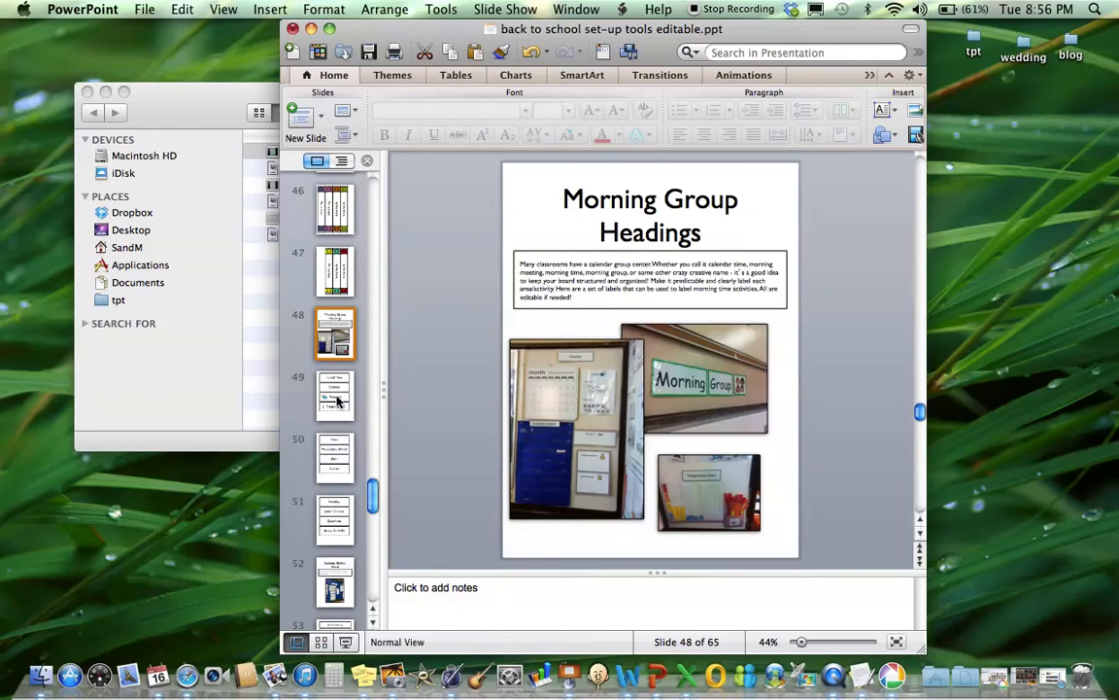
{"action": "left_click", "coordinate": [335, 517]}
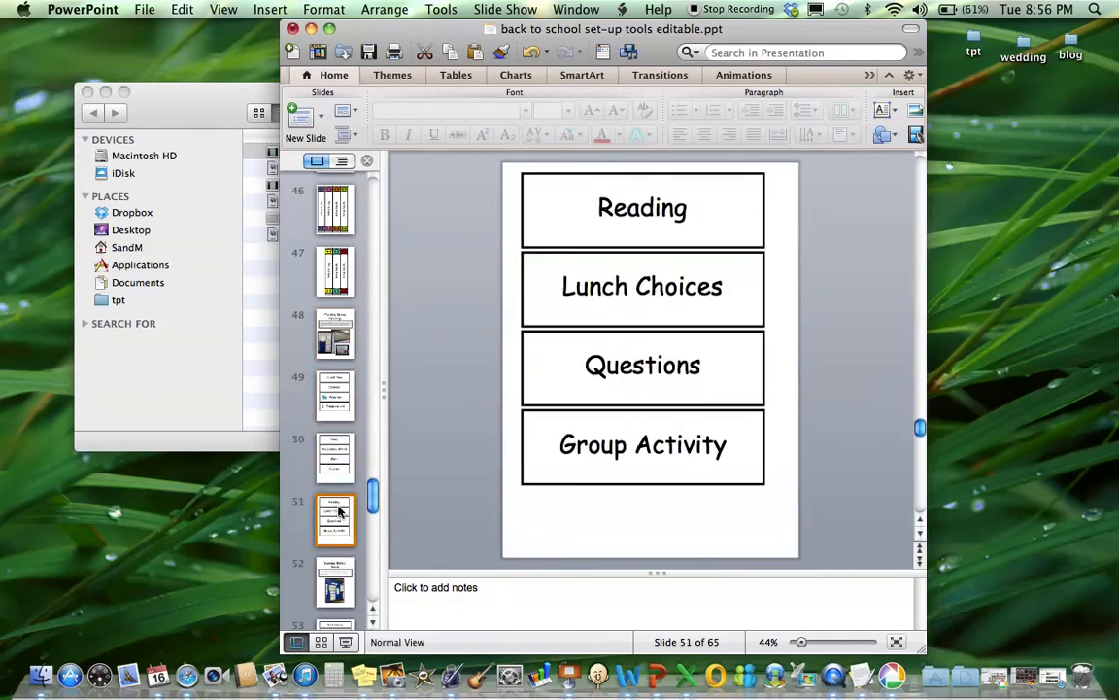
{"action": "scroll", "scroll_direction": "down", "scroll_amount": 3}
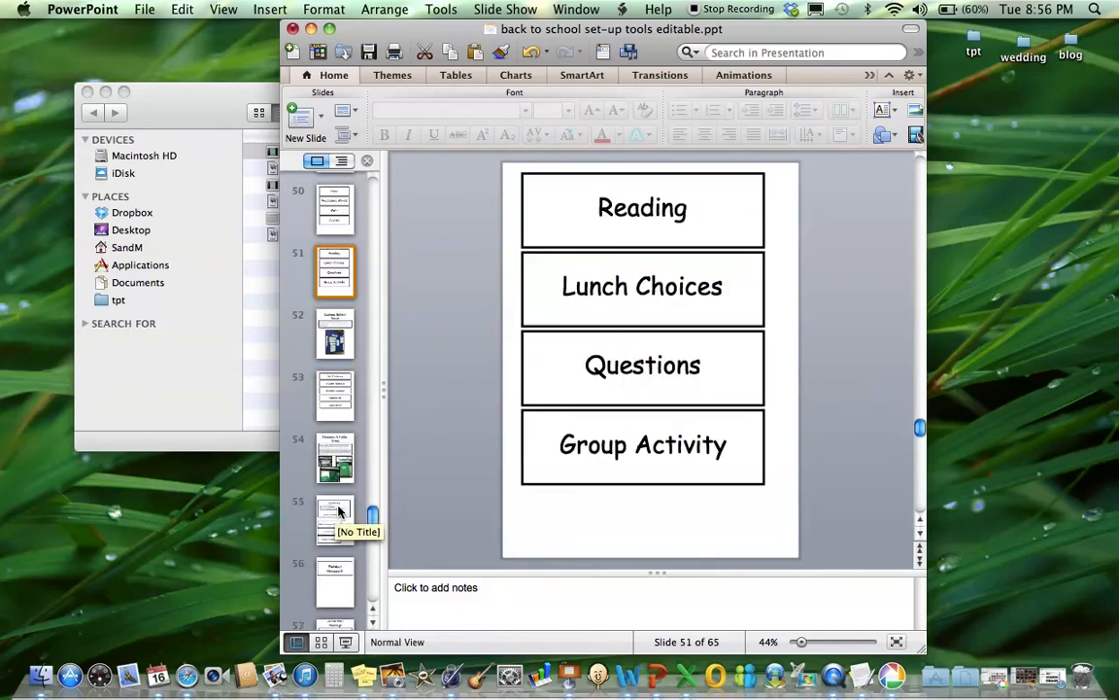
{"action": "left_click", "coordinate": [336, 333]}
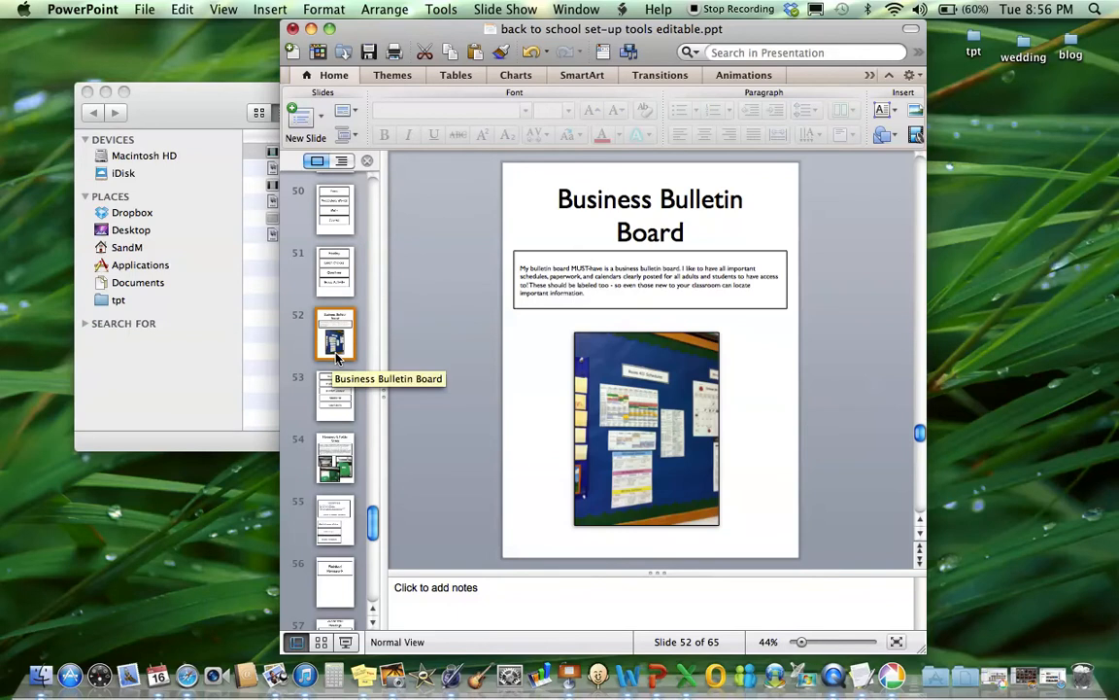
Step: Step through the Staff Schedule labels and Business Bulletin Board slides to slide 54
{"action": "left_click", "coordinate": [335, 395]}
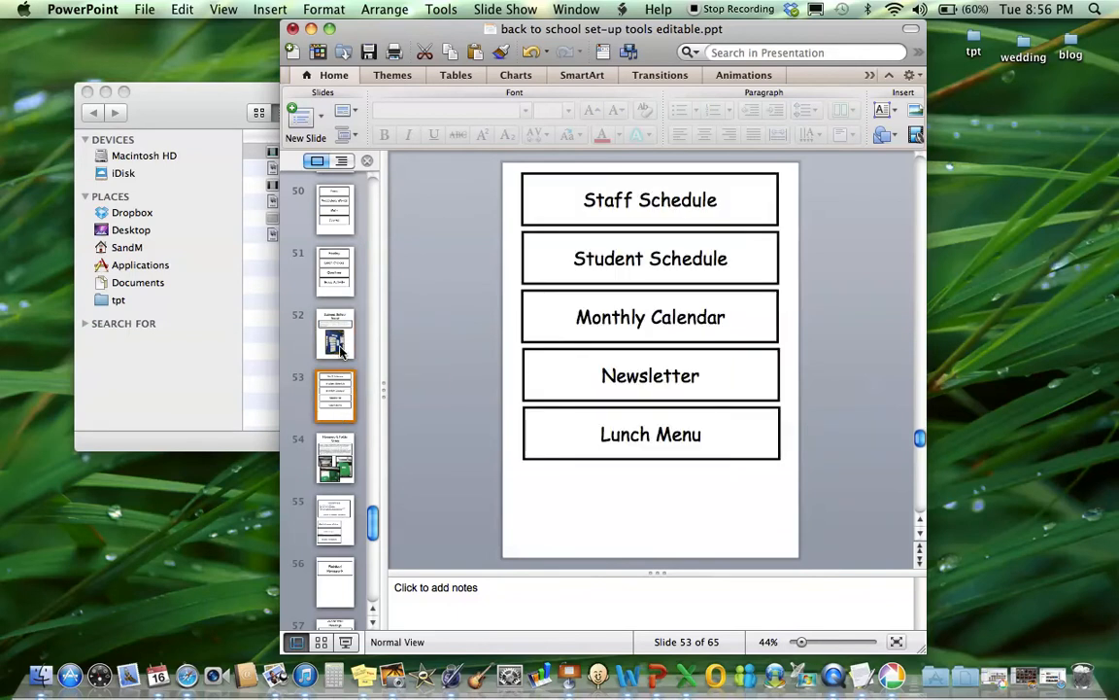
{"action": "left_click", "coordinate": [335, 333]}
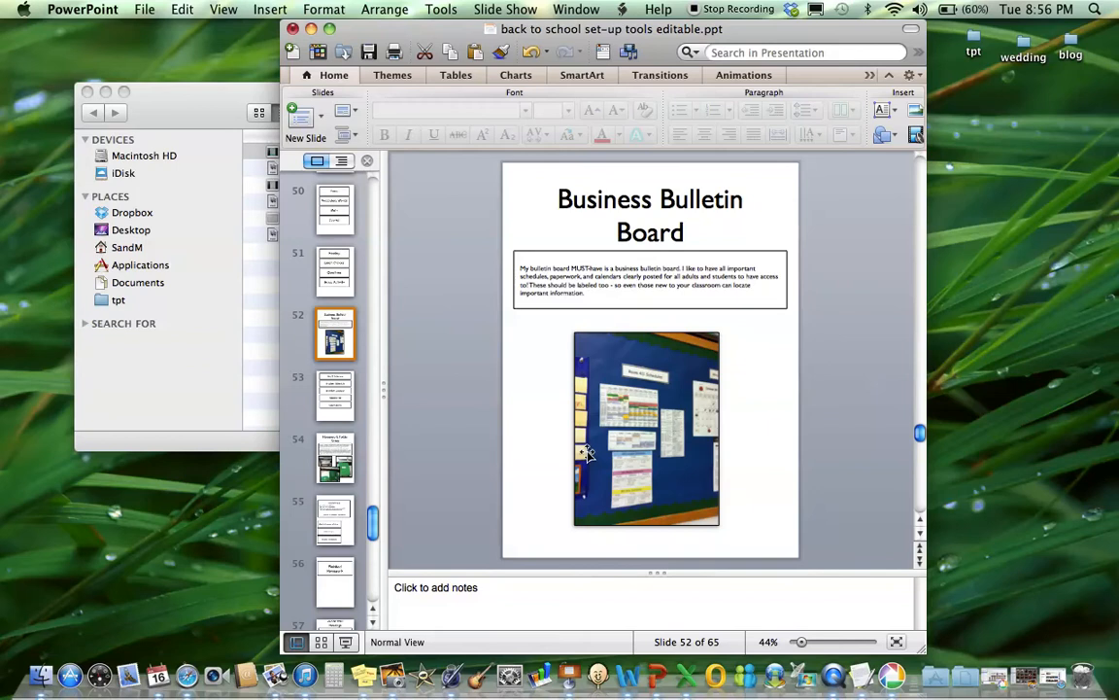
{"action": "left_click", "coordinate": [335, 396]}
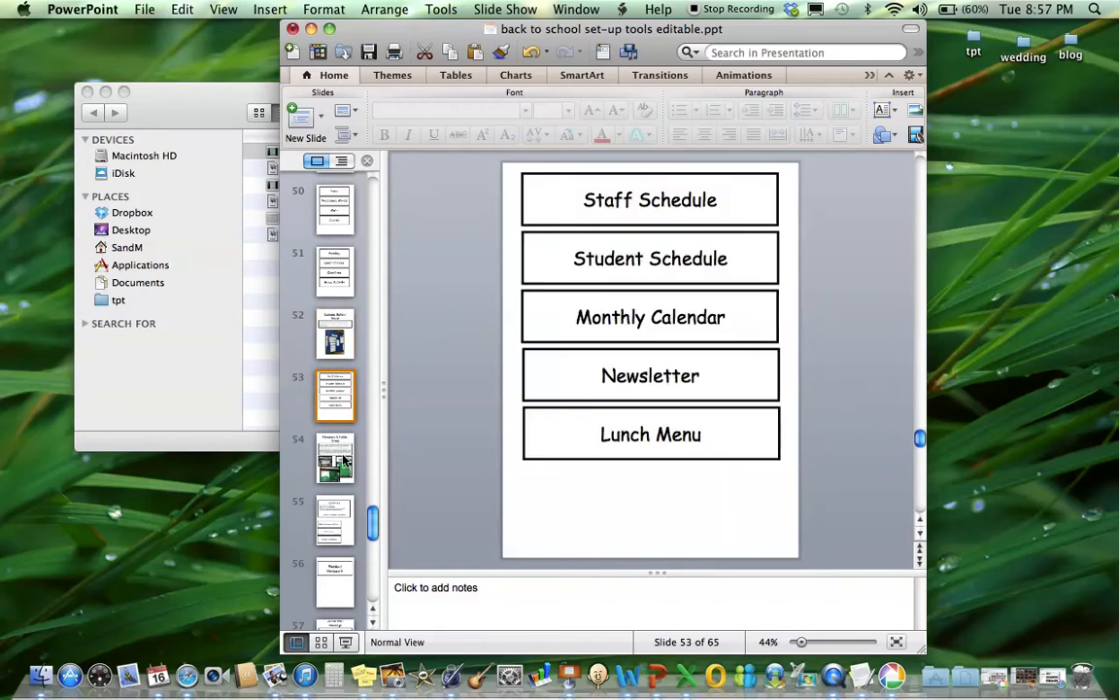
{"action": "left_click", "coordinate": [335, 457]}
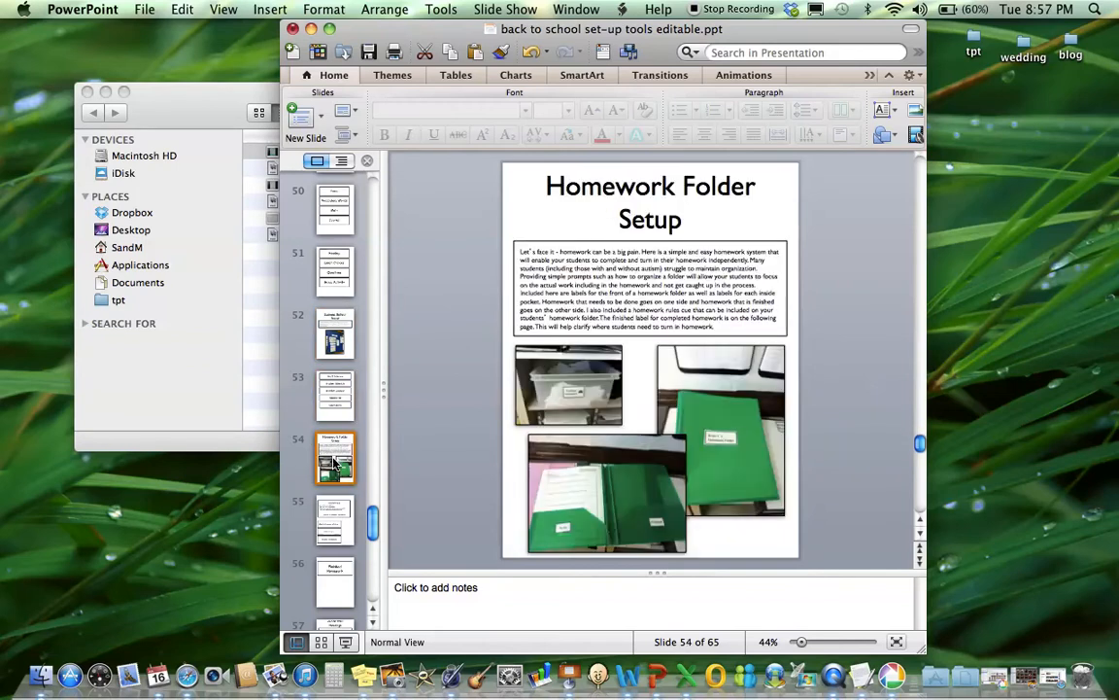
{"action": "mouse_move", "coordinate": [437, 411]}
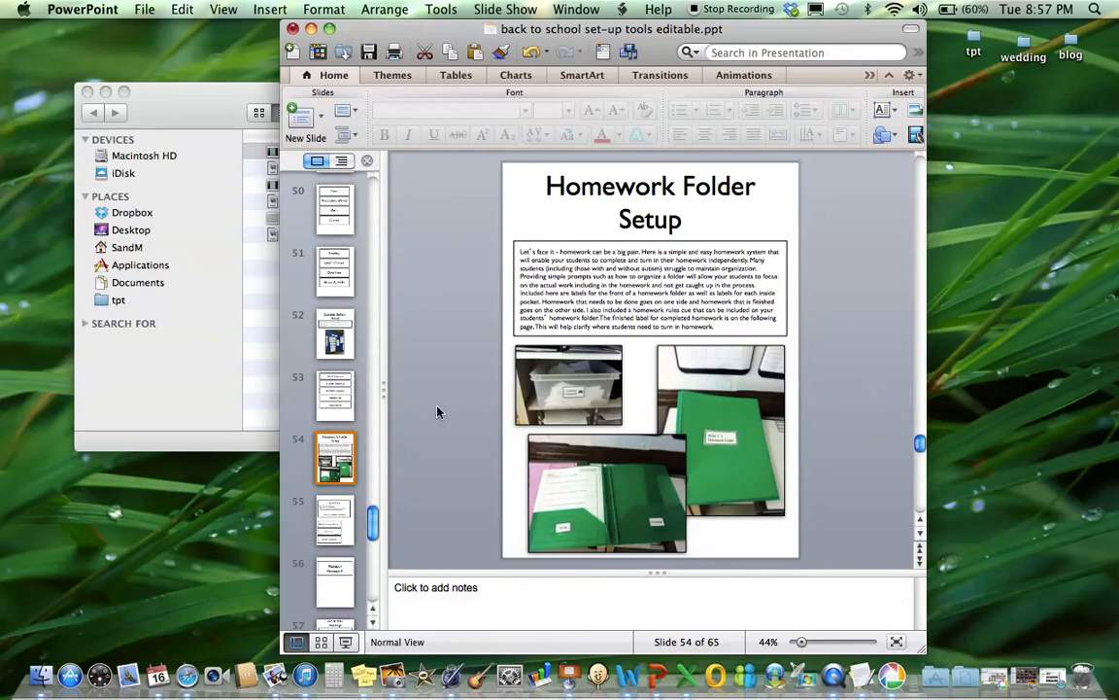
{"action": "mouse_move", "coordinate": [325, 532]}
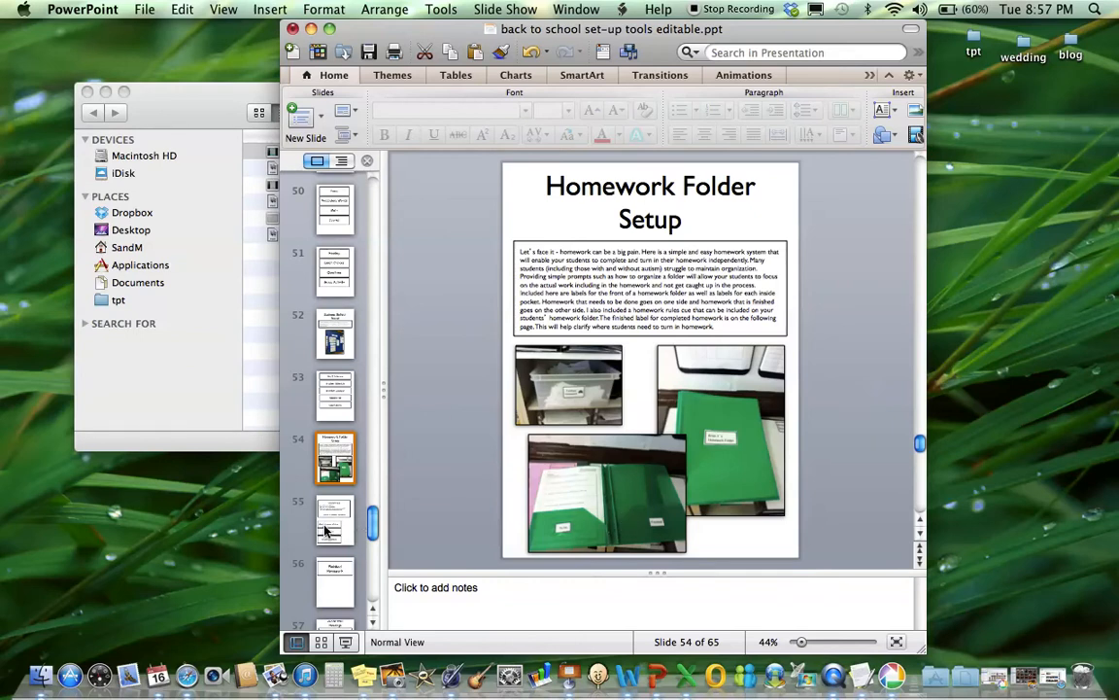
Step: View slide 55's homework rules and folder labels, then slide 59's teal polka-dot WALL label
{"action": "left_click", "coordinate": [336, 578]}
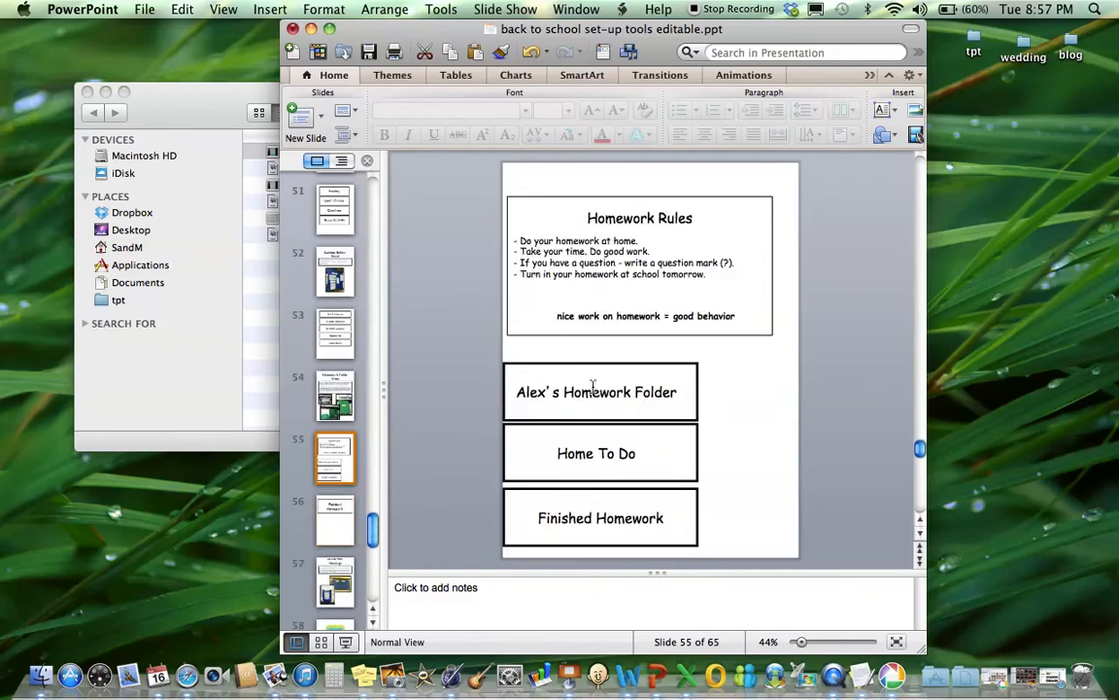
{"action": "left_click", "coordinate": [335, 581]}
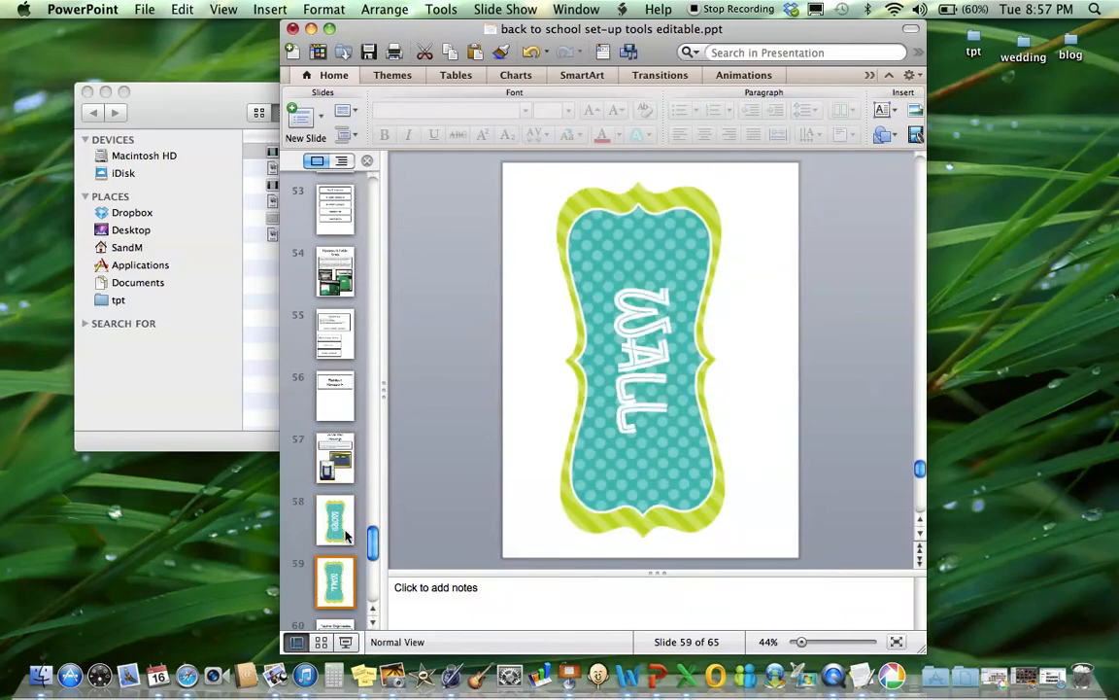
Step: View the Word Wall Headings slide (57), then go to slide 60, Teacher Organization
{"action": "left_click", "coordinate": [335, 456]}
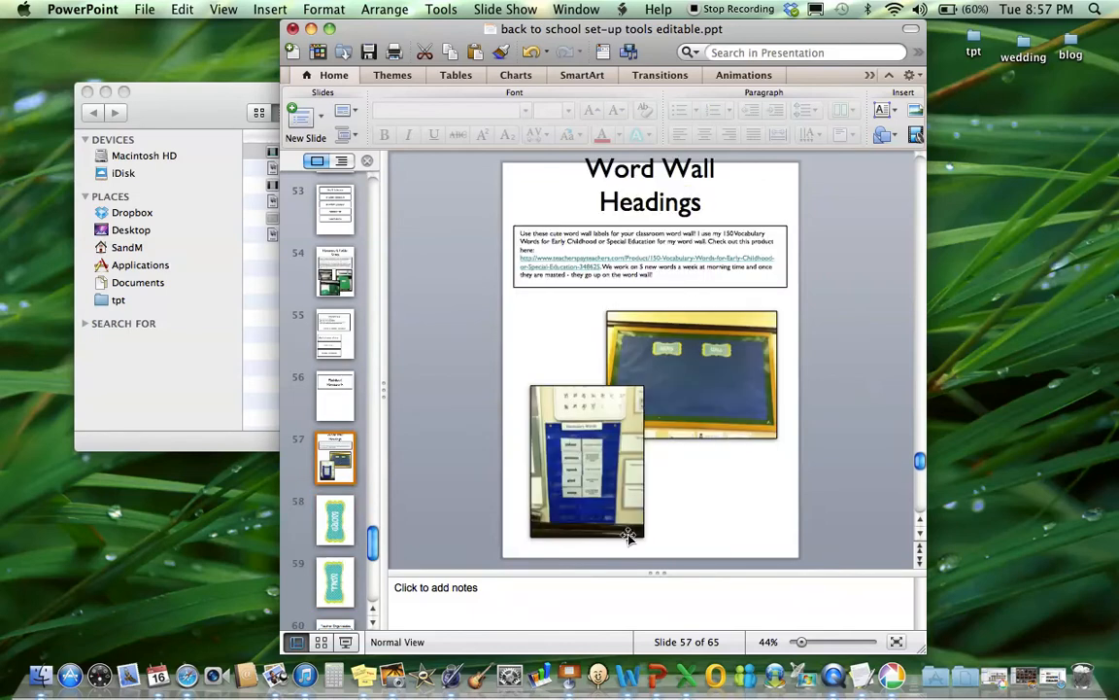
{"action": "scroll", "scroll_direction": "down", "scroll_amount": 3}
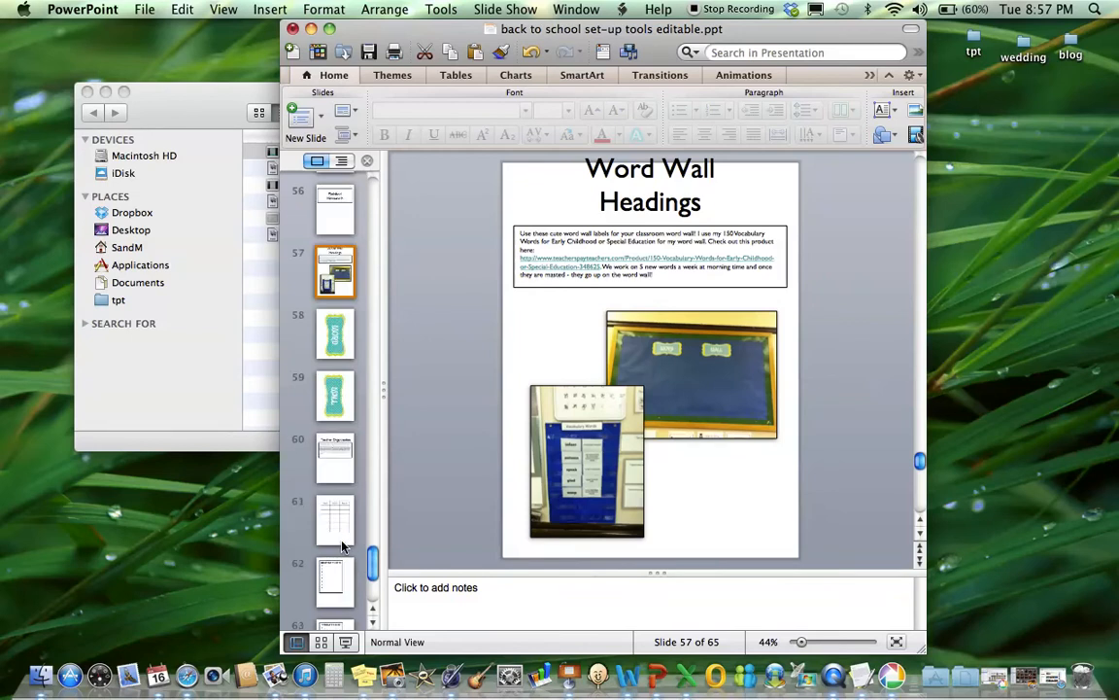
{"action": "left_click", "coordinate": [335, 457]}
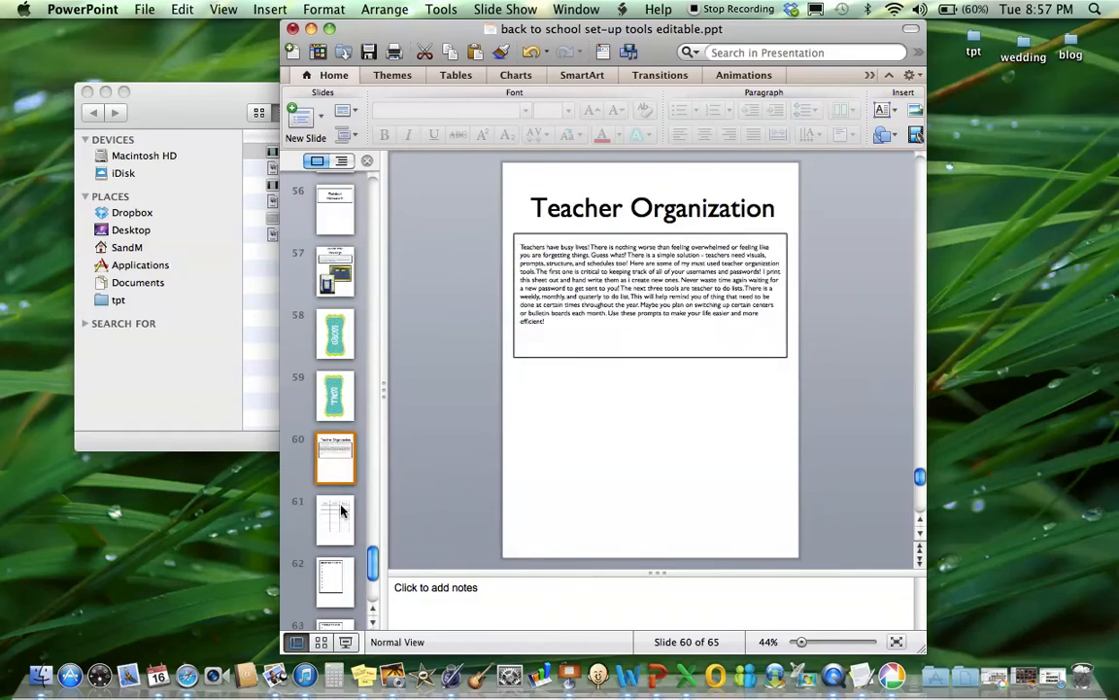
Step: Show slide 61, the blank Website, Username and Password table
{"action": "left_click", "coordinate": [335, 518]}
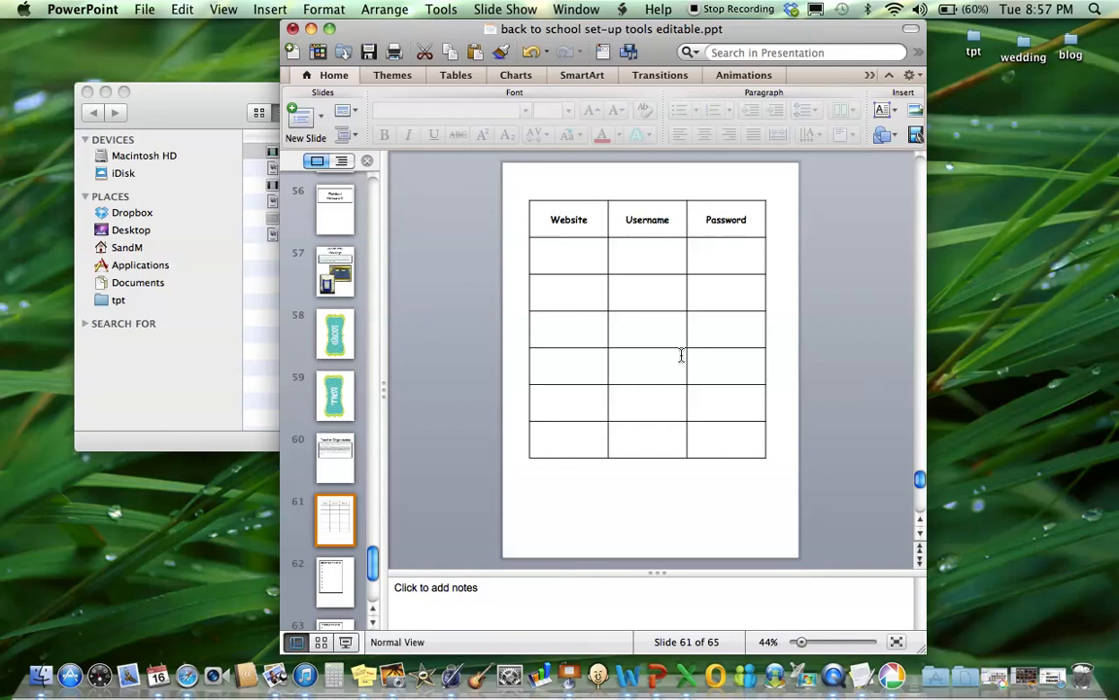
{"action": "mouse_move", "coordinate": [357, 503]}
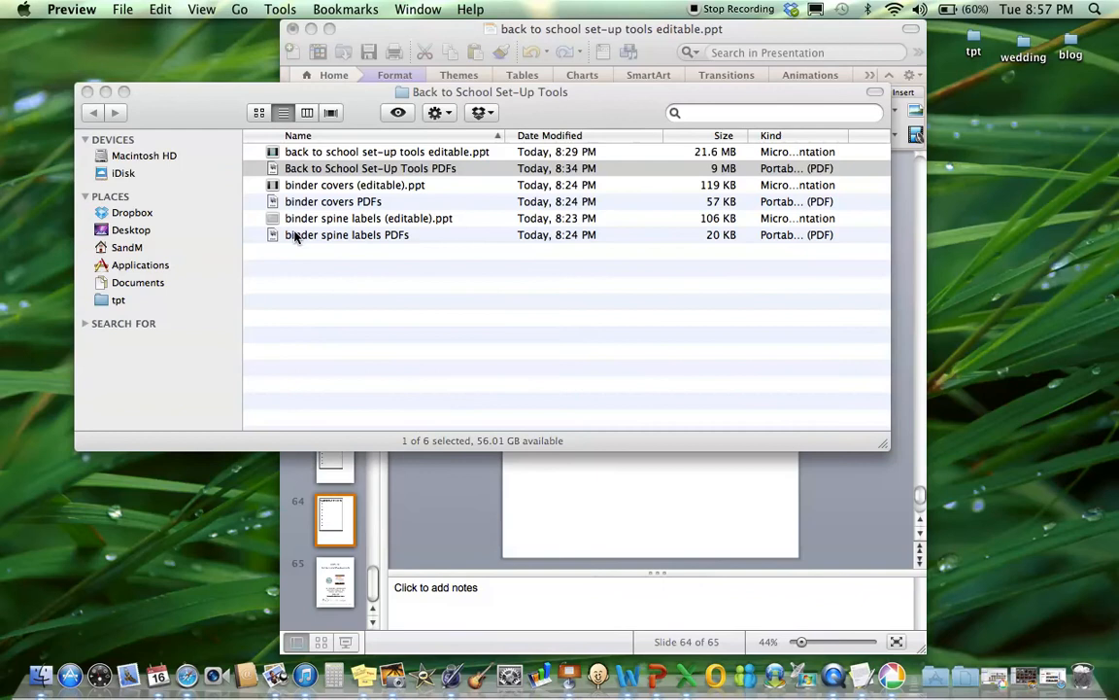
Step: Open the Back to School Set-Up Tools PDF and view the chevron frame and spine label pages
{"action": "double_click", "coordinate": [370, 168]}
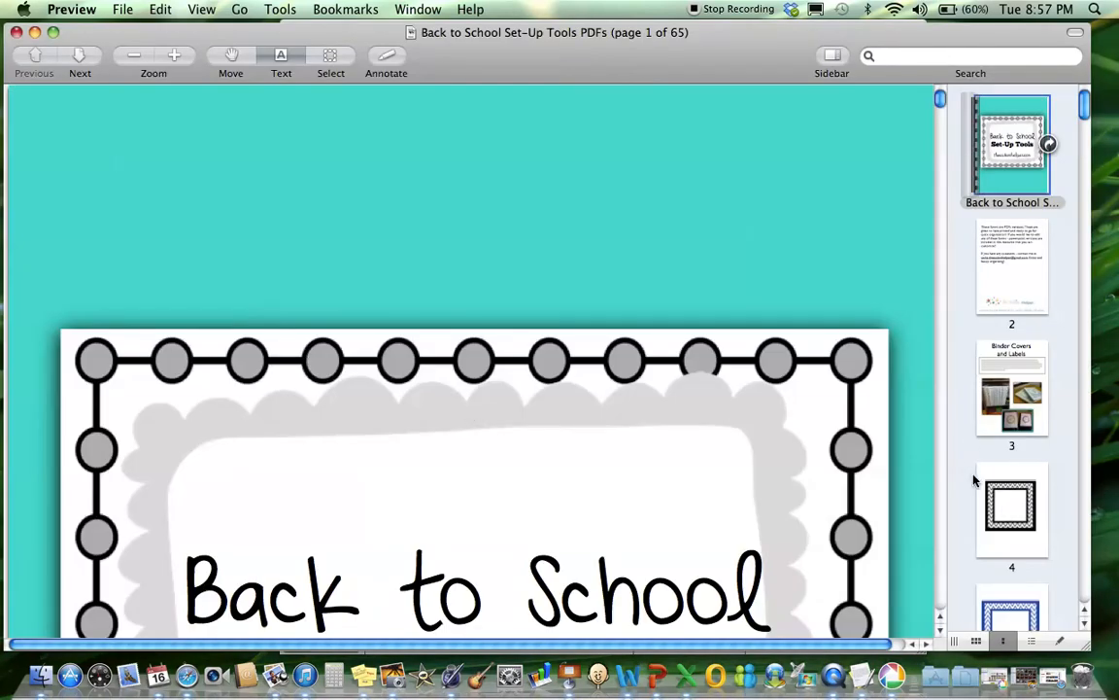
{"action": "left_click", "coordinate": [1012, 508]}
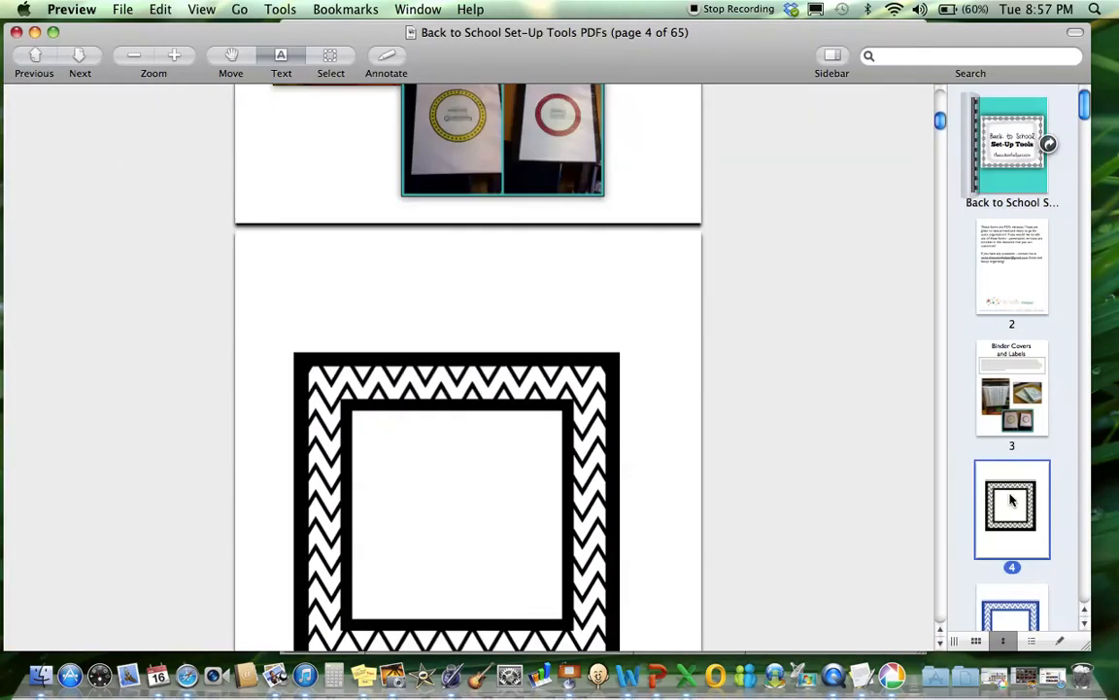
{"action": "scroll", "scroll_direction": "down", "scroll_amount": 3}
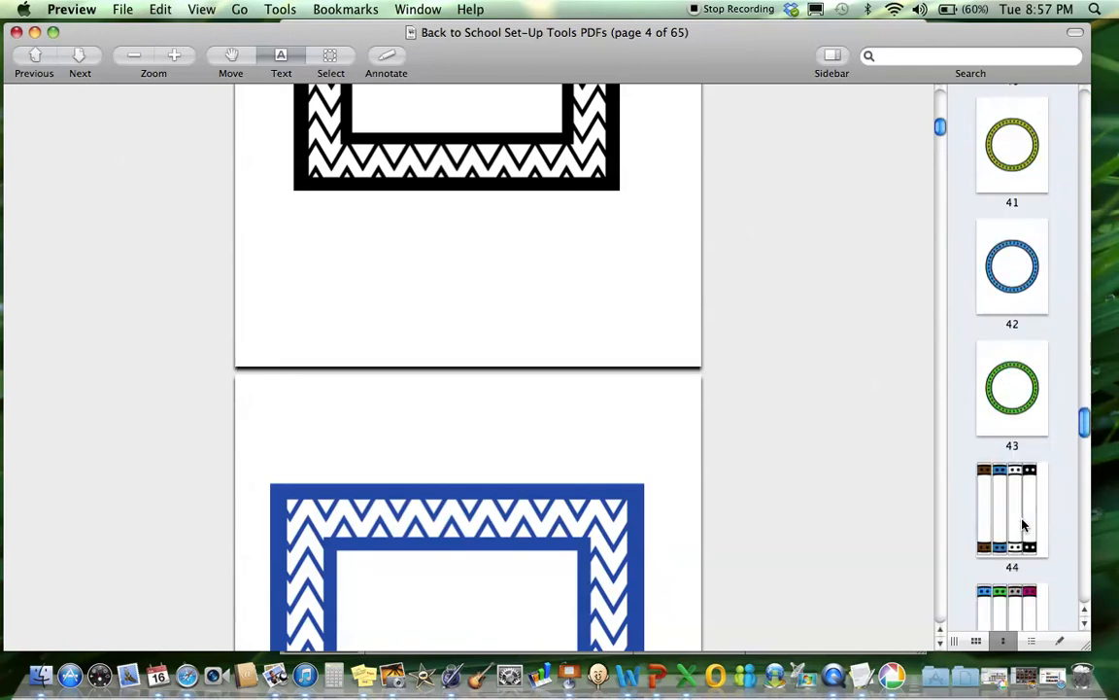
{"action": "left_click", "coordinate": [1011, 499]}
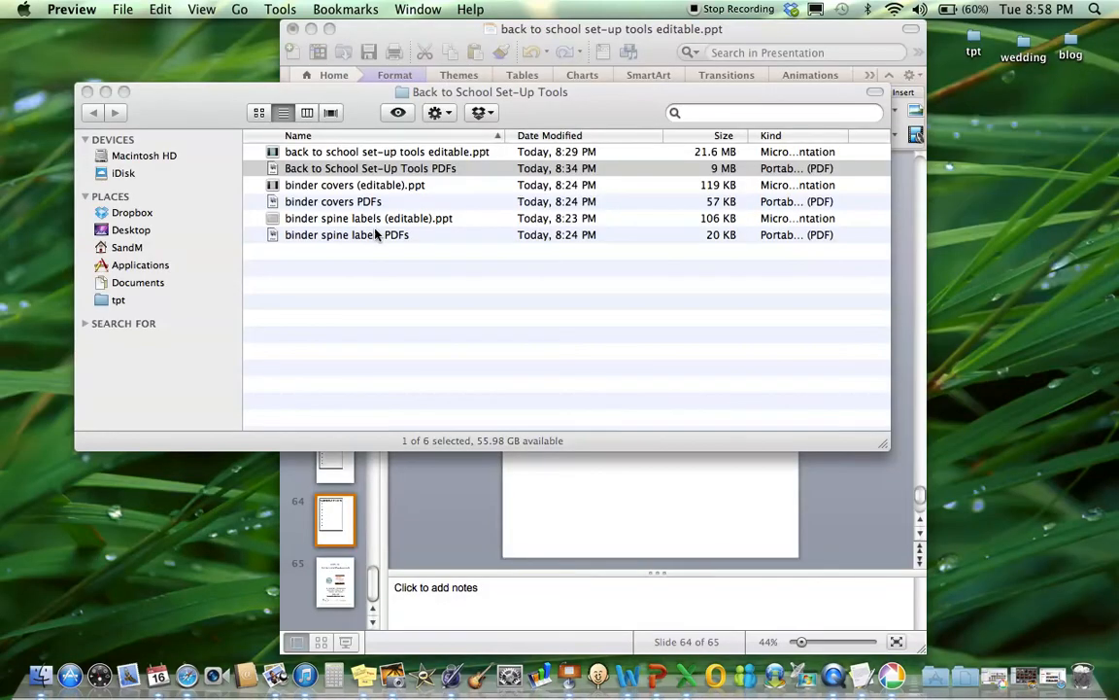
{"action": "mouse_move", "coordinate": [396, 190]}
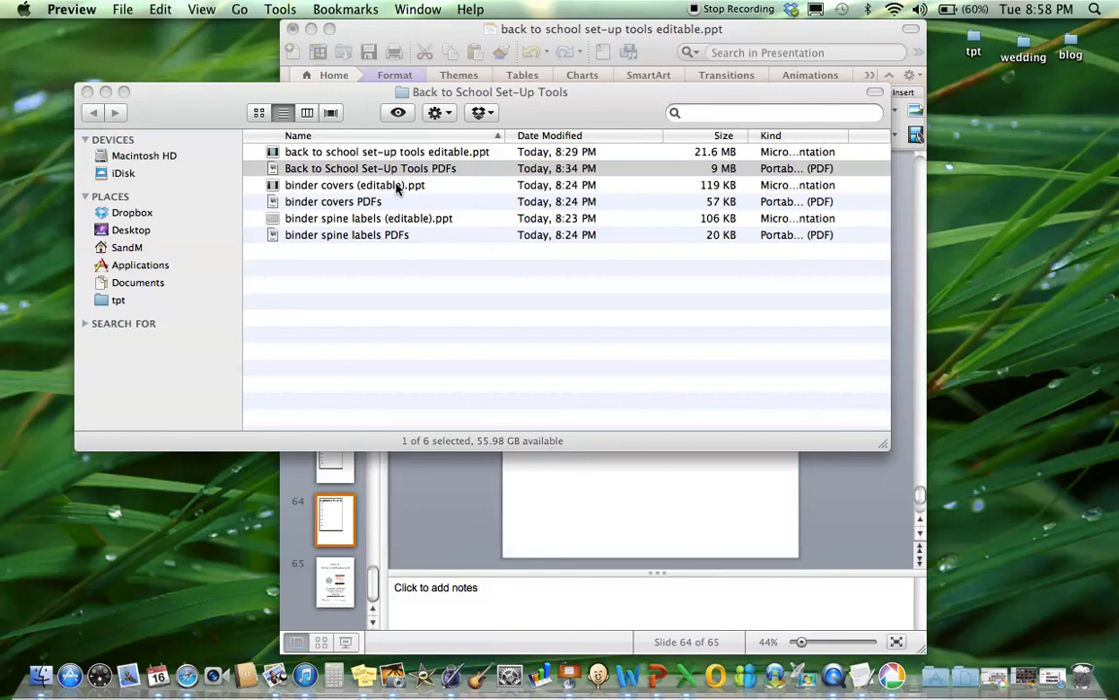
Step: Open binder covers (editable).ppt, showing the Organization Binder Covers & Labels title slide
{"action": "double_click", "coordinate": [353, 185]}
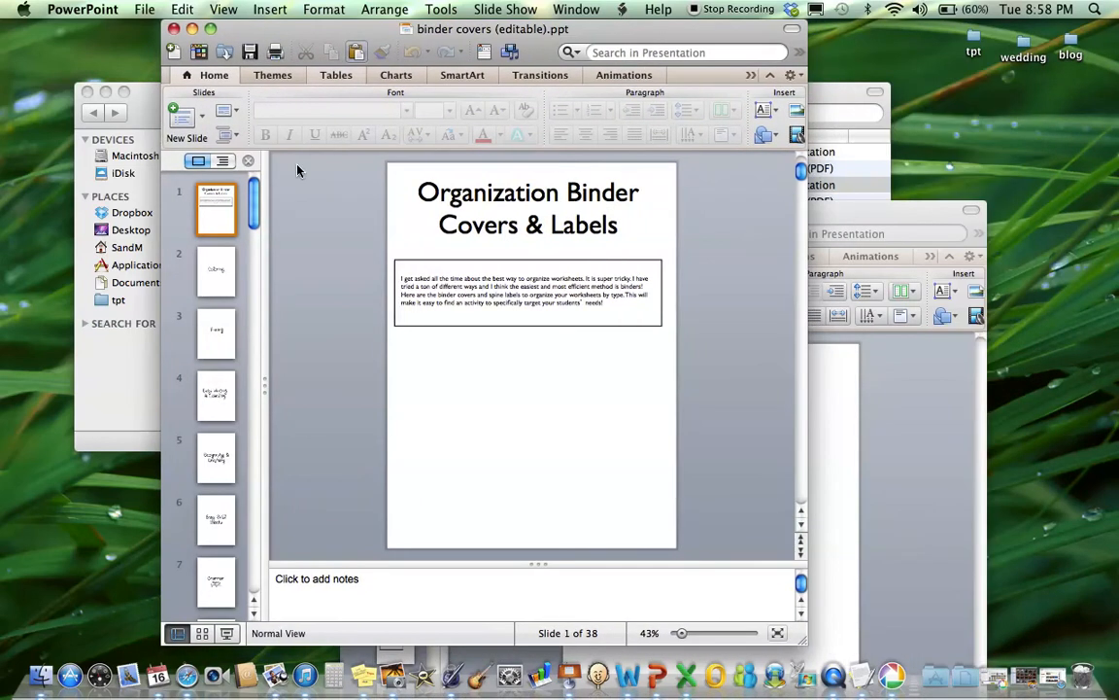
Step: Look at a binder cover title slide and scroll through the cover slides
{"action": "left_click", "coordinate": [216, 395]}
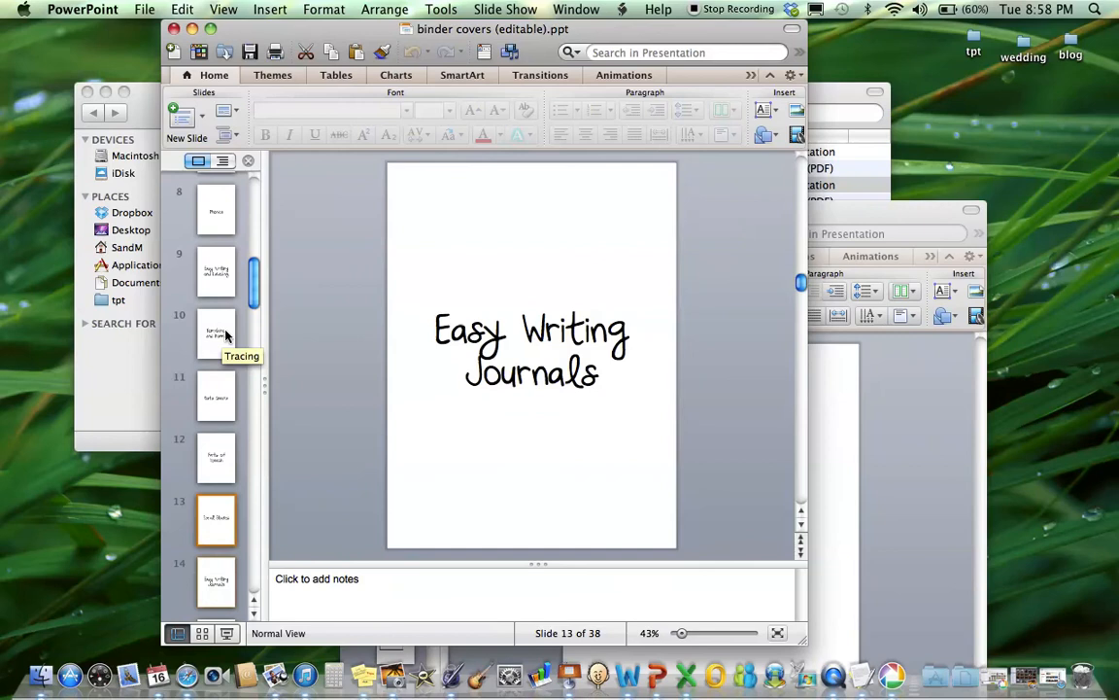
{"action": "scroll", "scroll_direction": "down", "scroll_amount": 3}
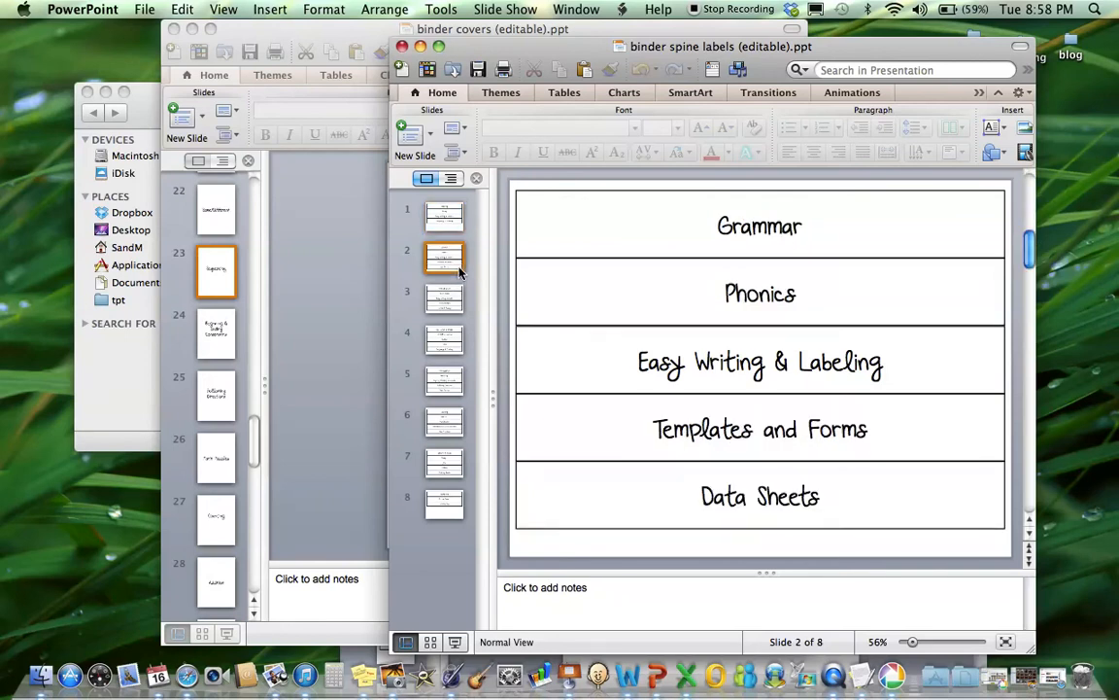
Step: Browse the spine label slides: Size - bigger & smaller, math Counting labels, and the last slide
{"action": "left_click", "coordinate": [444, 294]}
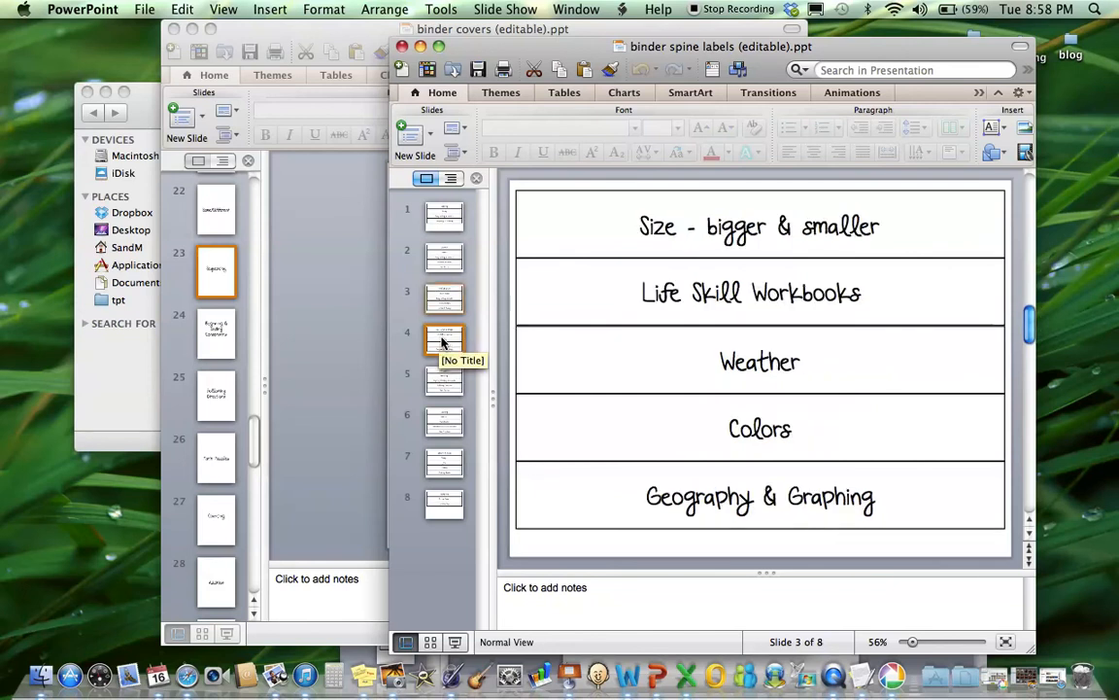
{"action": "left_click", "coordinate": [444, 423]}
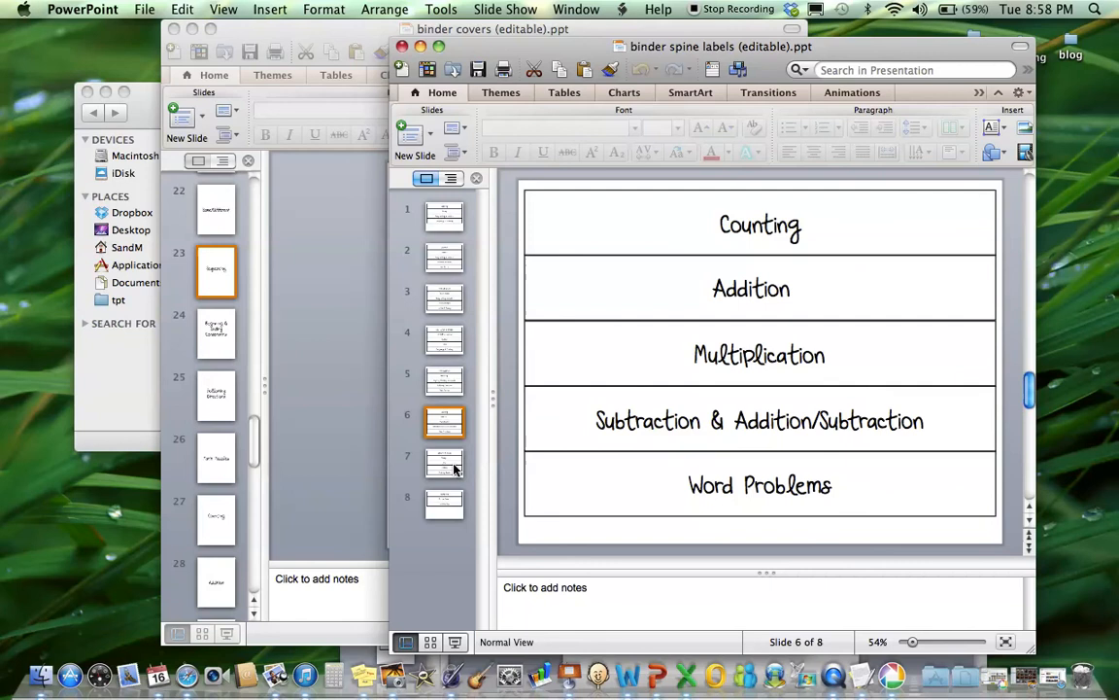
{"action": "left_click", "coordinate": [444, 503]}
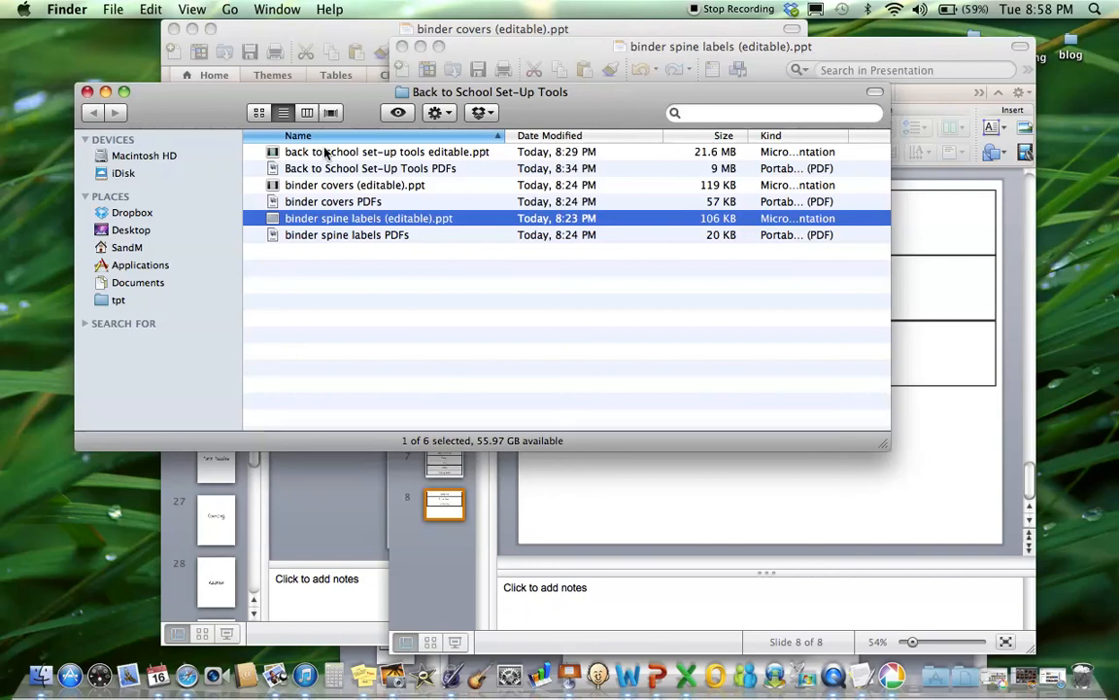
{"action": "mouse_move", "coordinate": [704, 8]}
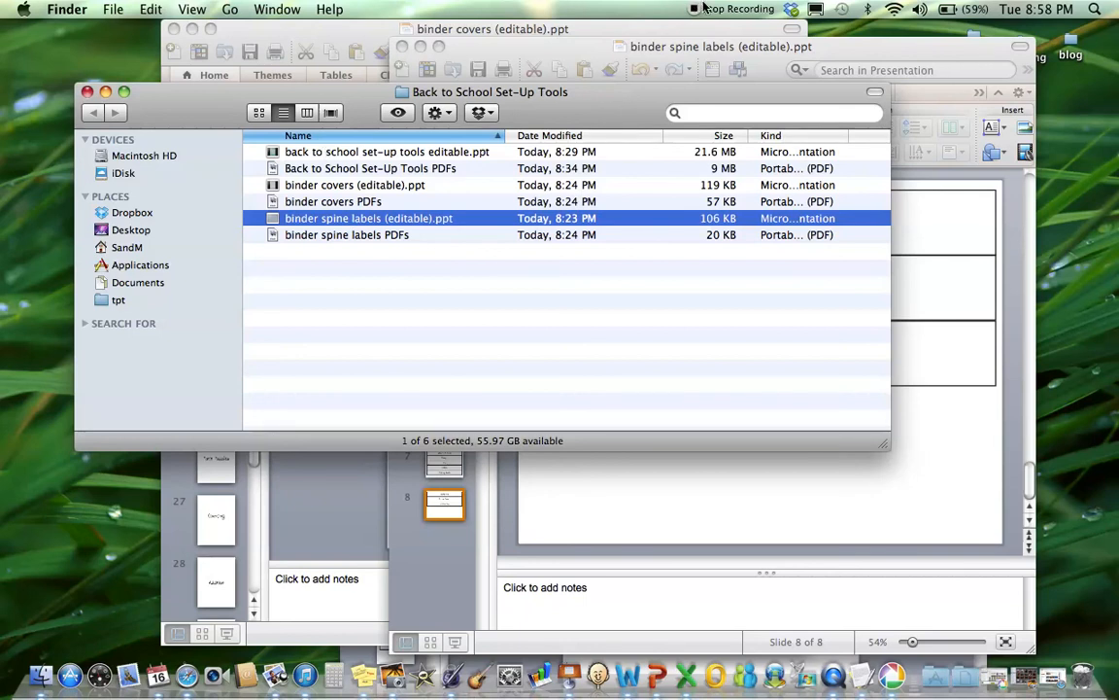